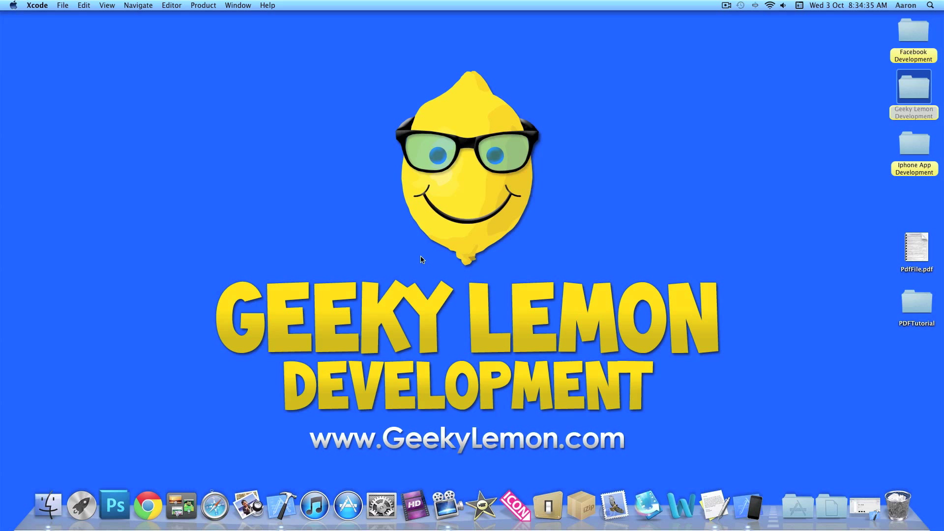
mouse_move(749, 394)
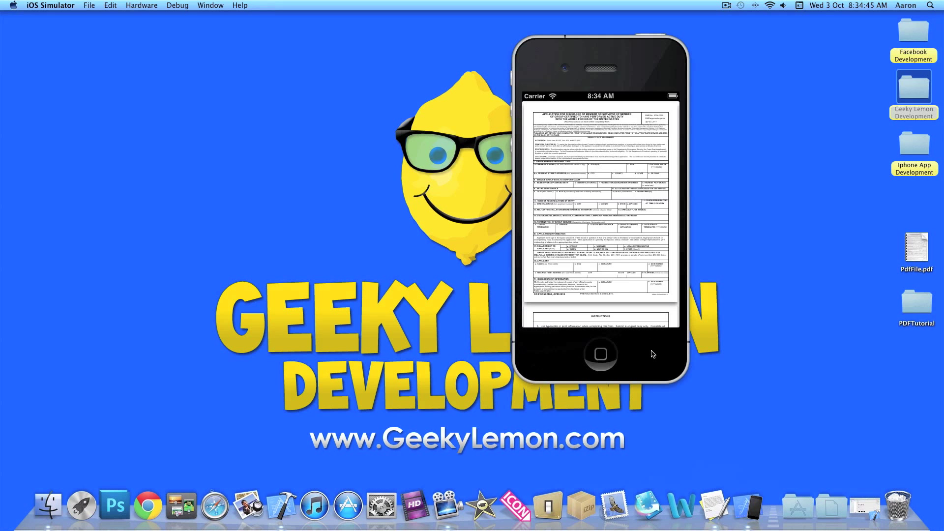
mouse_move(609, 237)
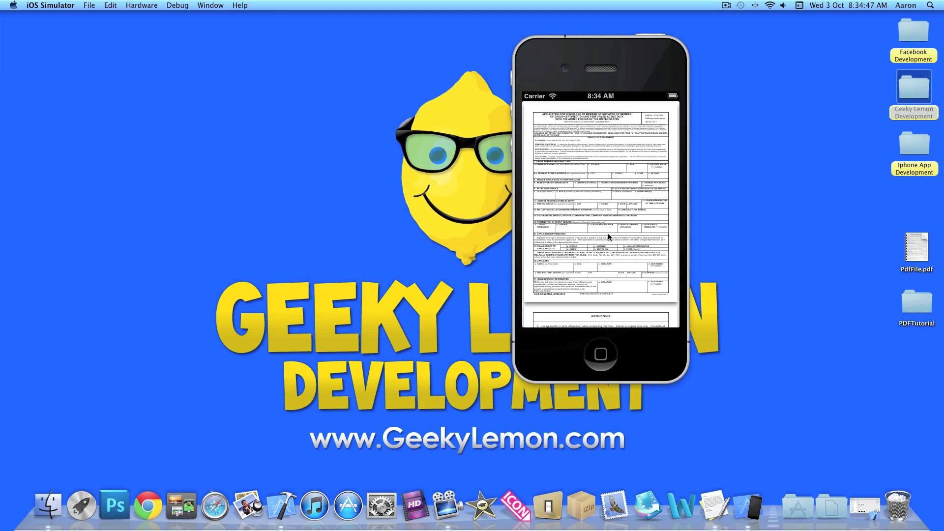
mouse_move(598, 210)
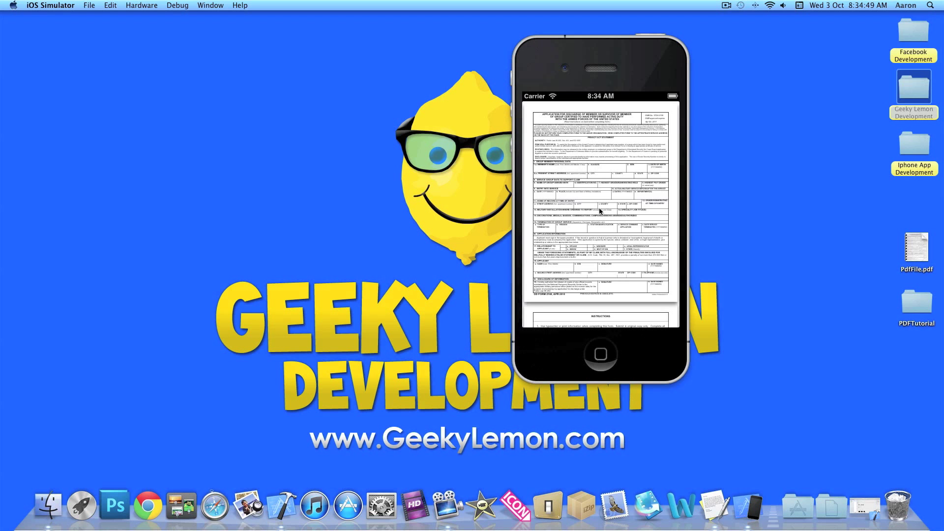
Step: Open PDFTutorial.xcodeproj from the Dock and select ViewController.xib in the navigator
scroll("down", 3)
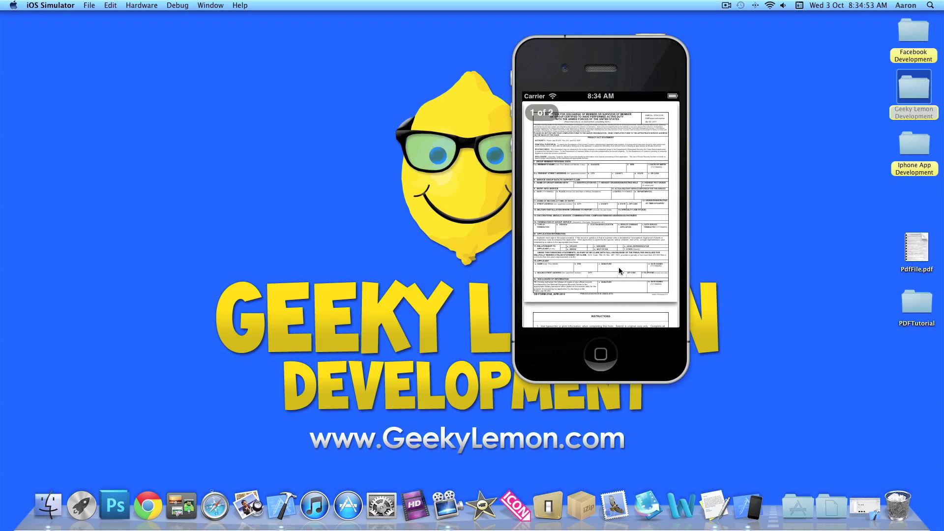
scroll("down", 3)
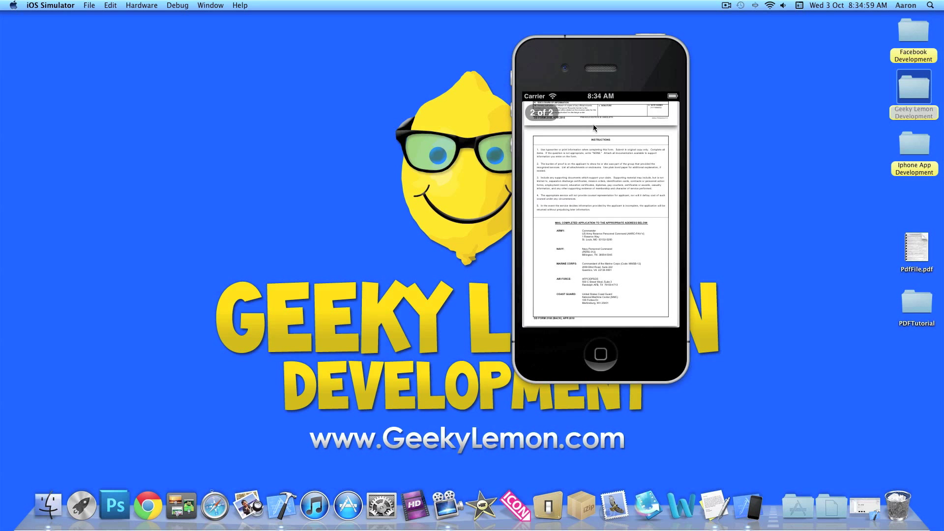
scroll("up", 3)
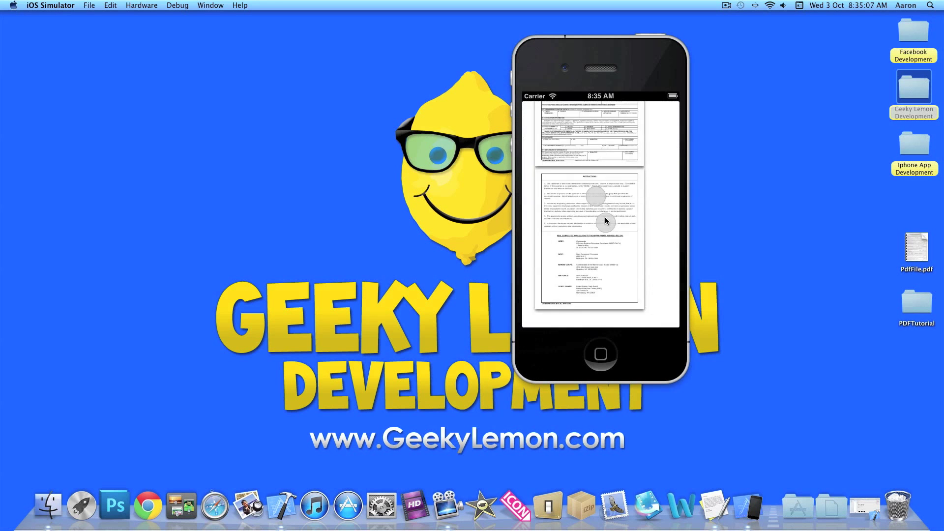
scroll("up", 3)
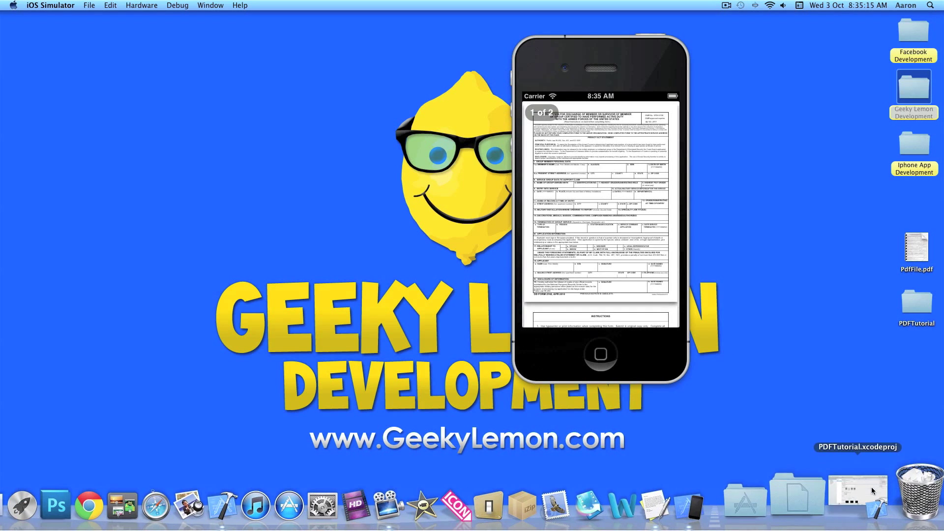
left_click(855, 489)
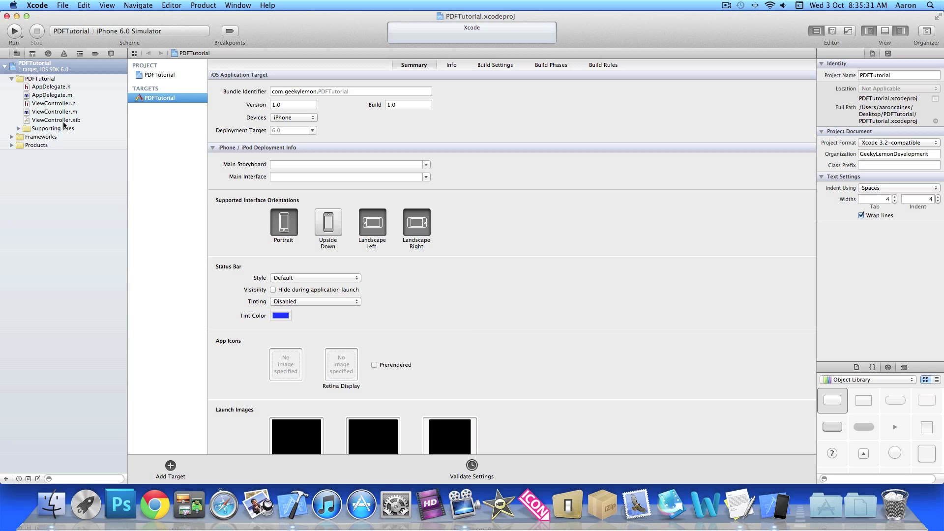
left_click(55, 120)
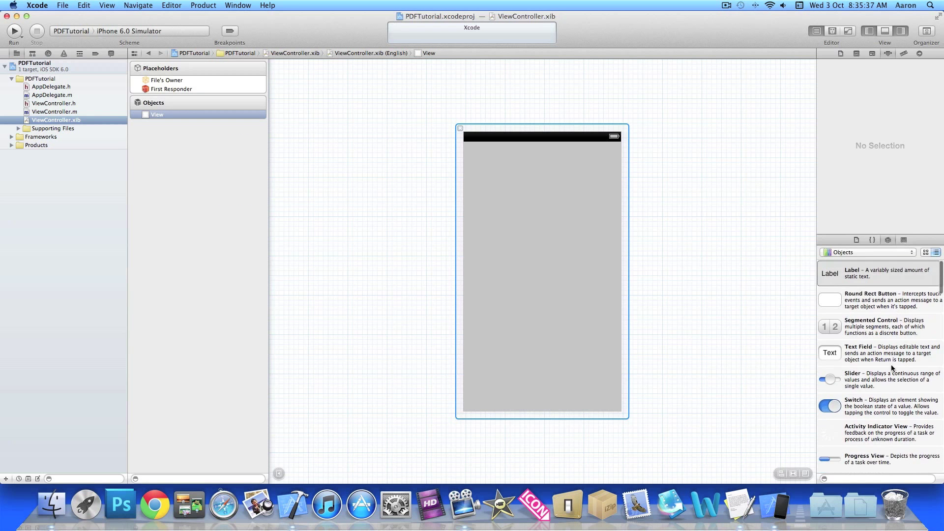
Step: Drop a Web View from the Object Library onto the view so it fills the screen
scroll("down", 3)
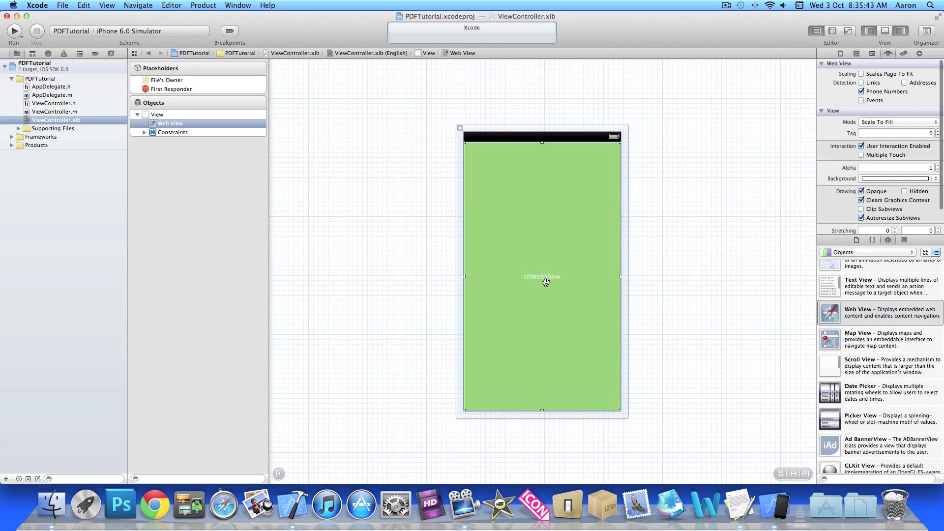
mouse_move(694, 96)
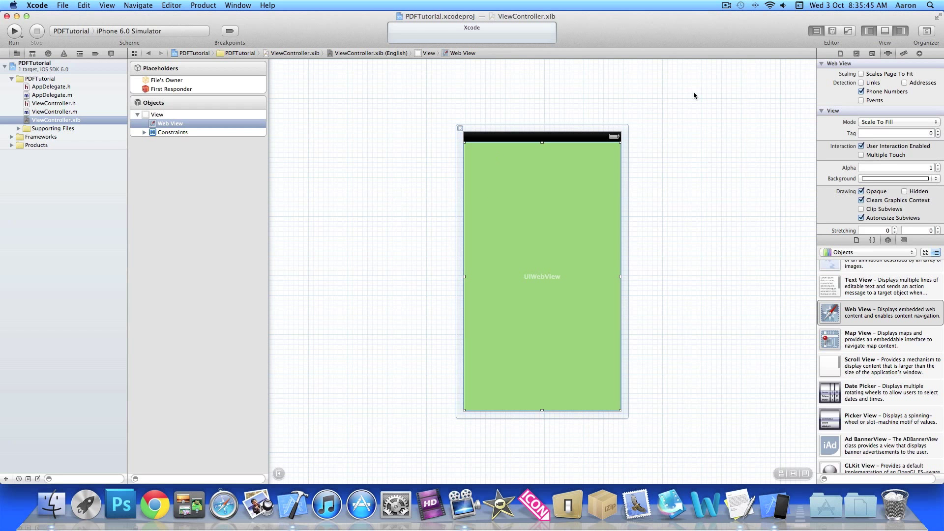
left_click(833, 30)
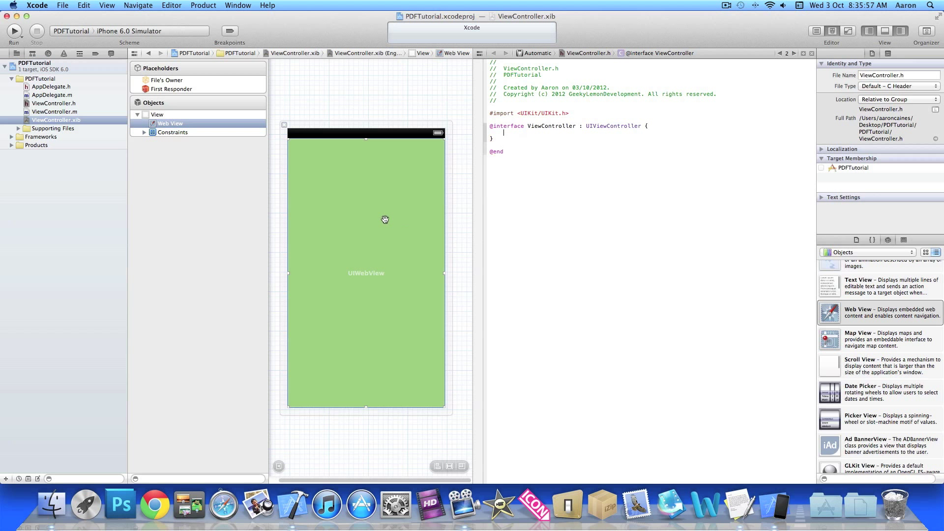
mouse_move(366, 213)
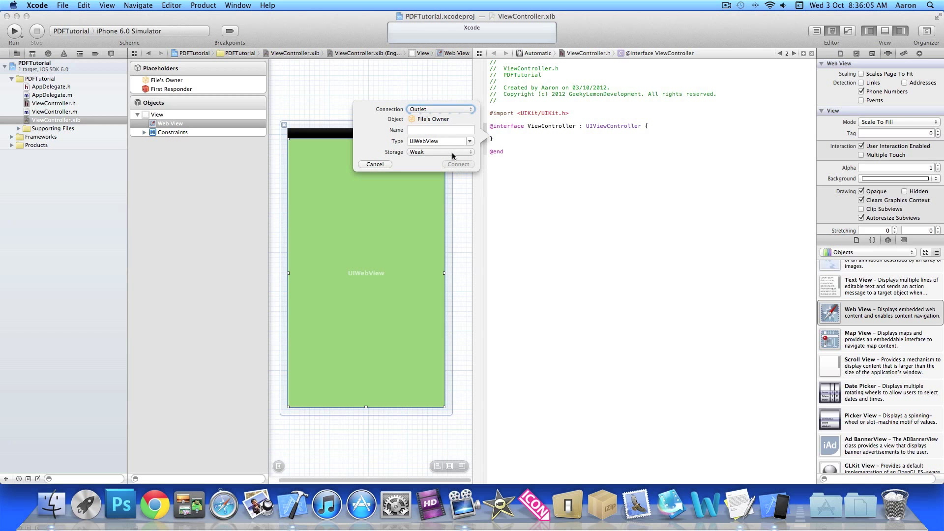
Step: Name the control-dragged web view outlet Webview and connect it in ViewController.h
left_click(441, 130)
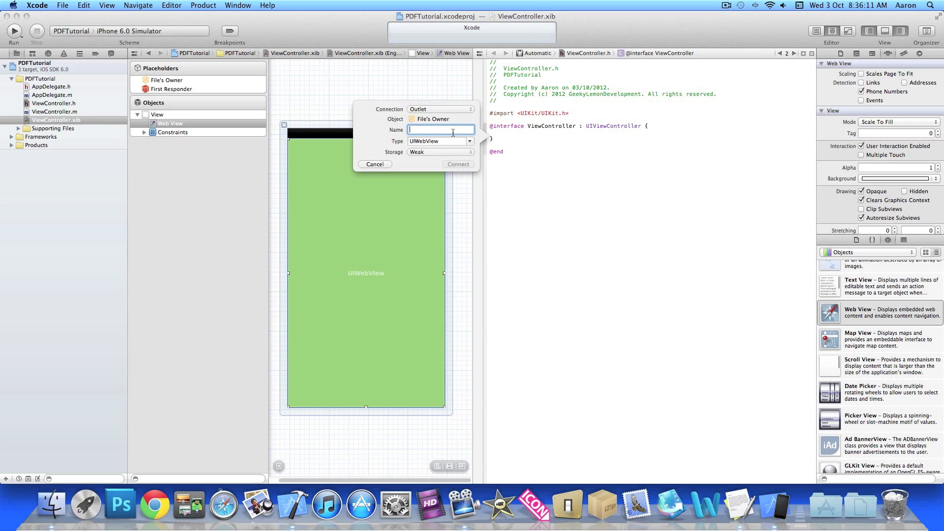
type("Webvie")
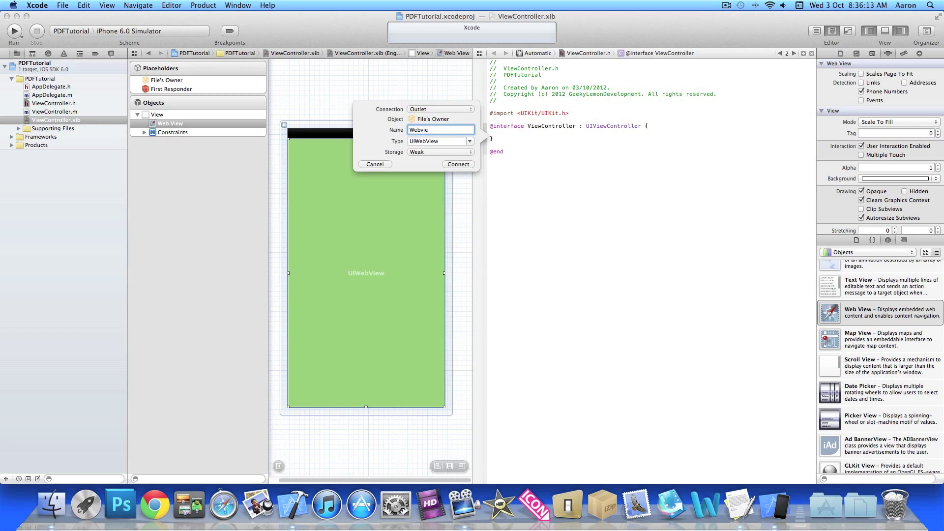
left_click(457, 164)
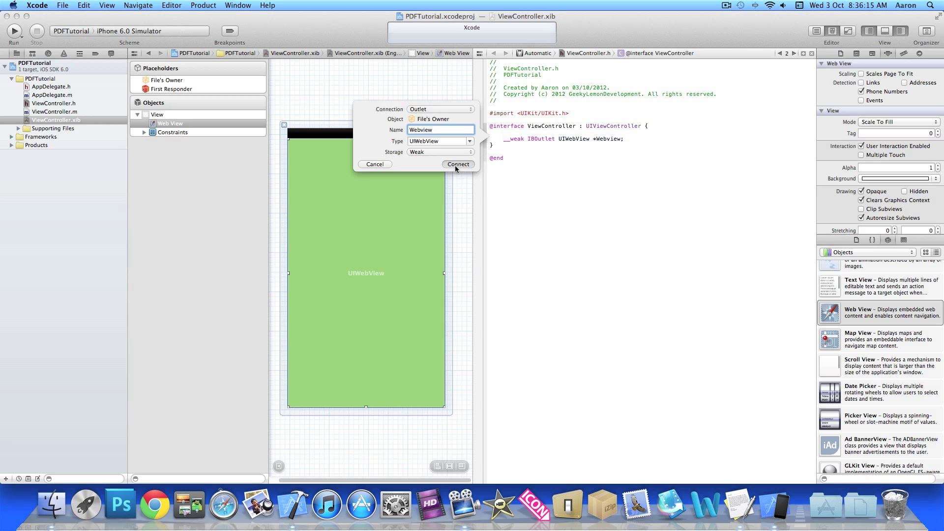
left_click(458, 164)
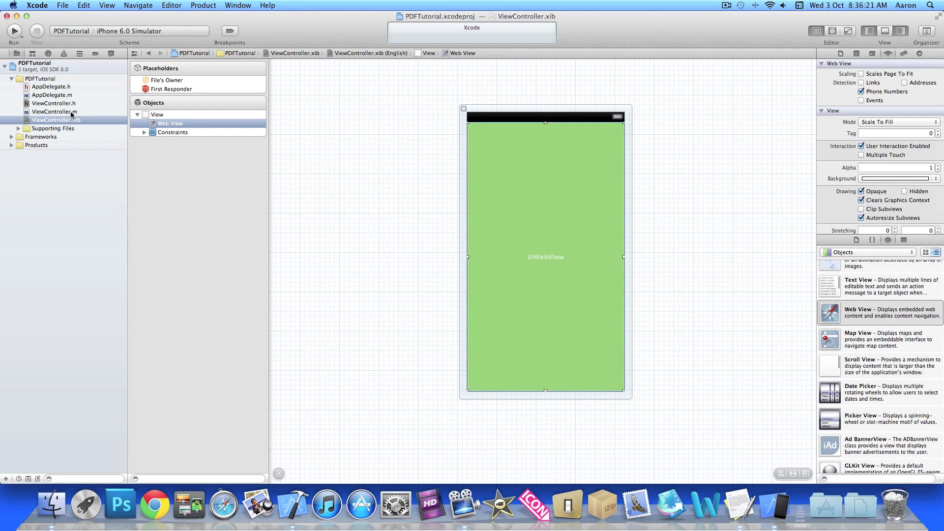
Step: In ViewController.m viewDidLoad, write NSString *path = [[NSBundle mainBundle] pathForResource:@"" with an empty name
left_click(53, 103)
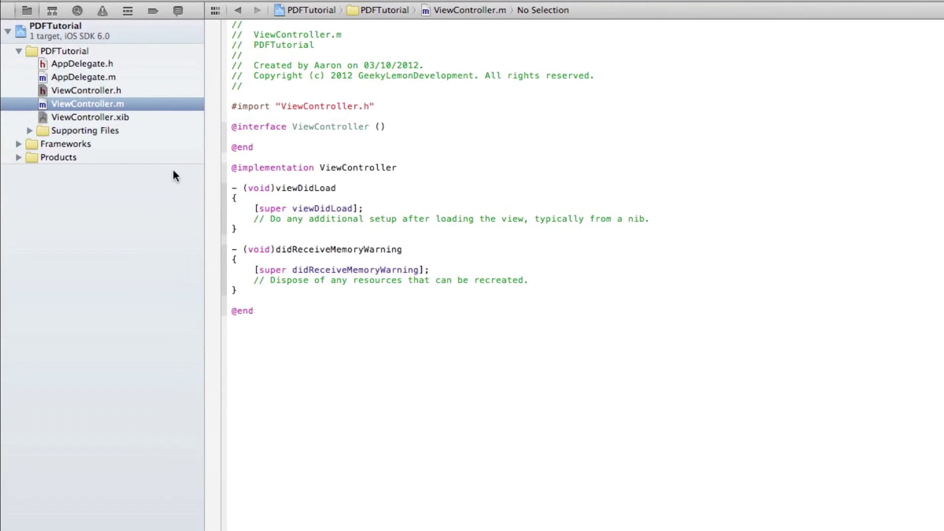
mouse_move(683, 222)
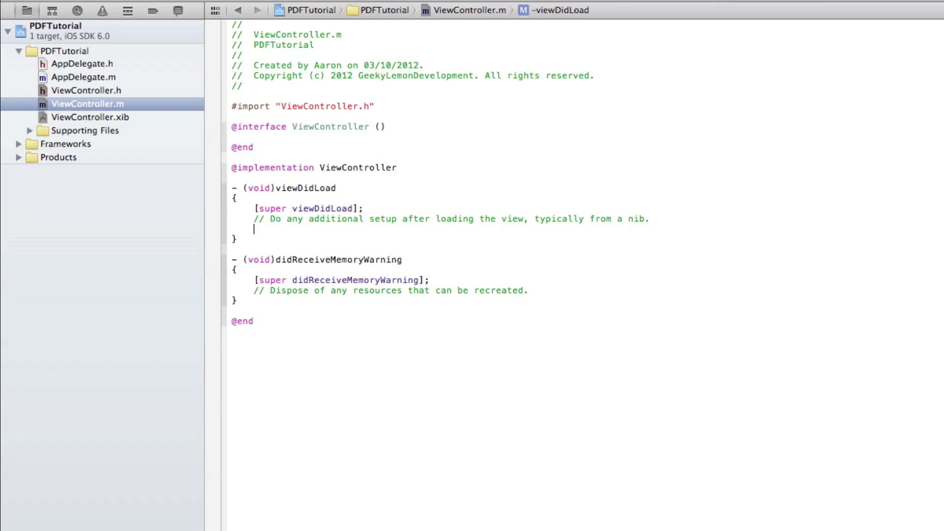
key("Return")
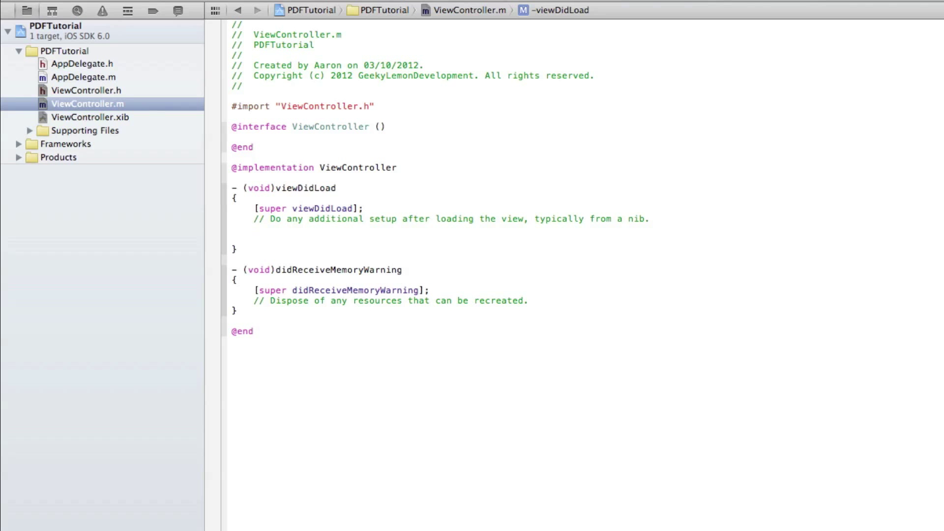
type("NS")
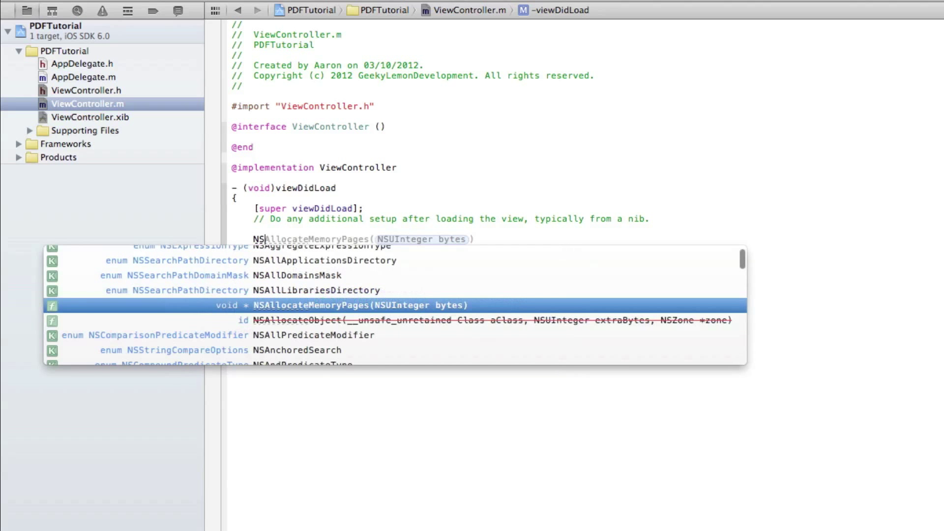
type("Stream")
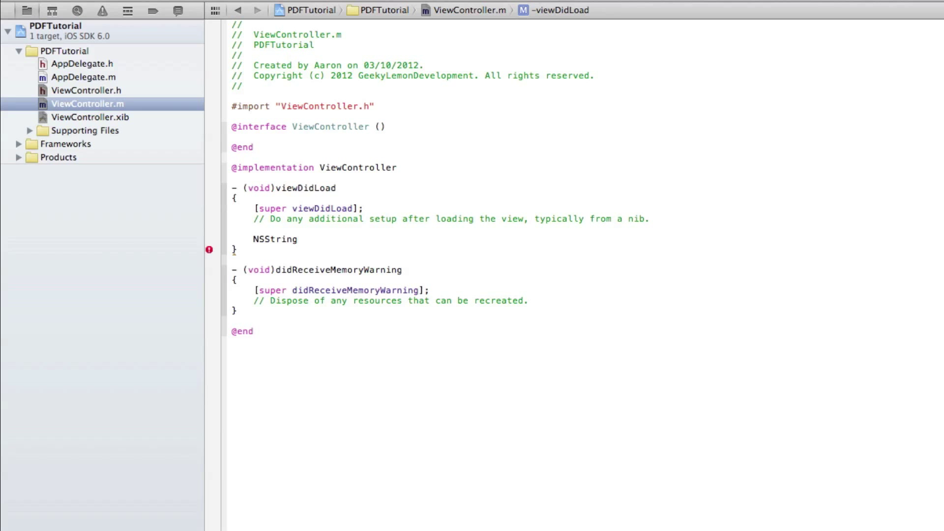
type("*path")
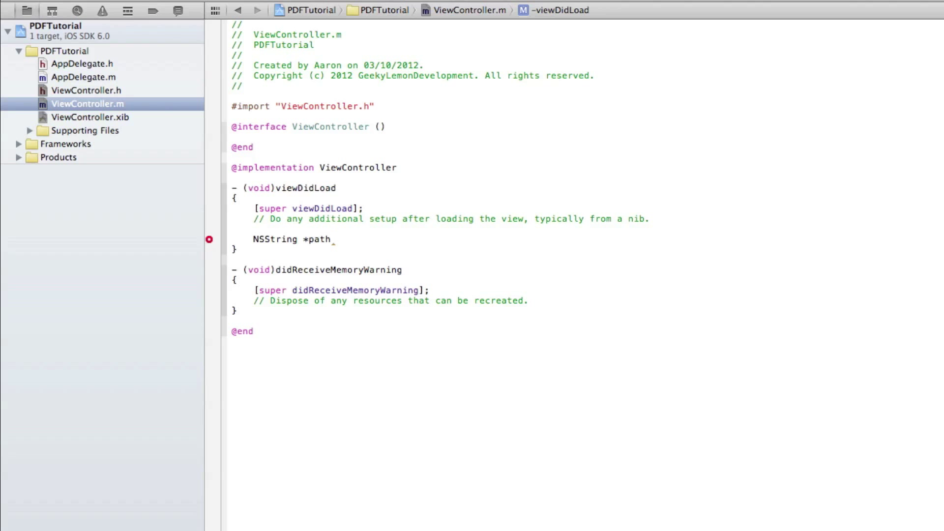
type("= [[")
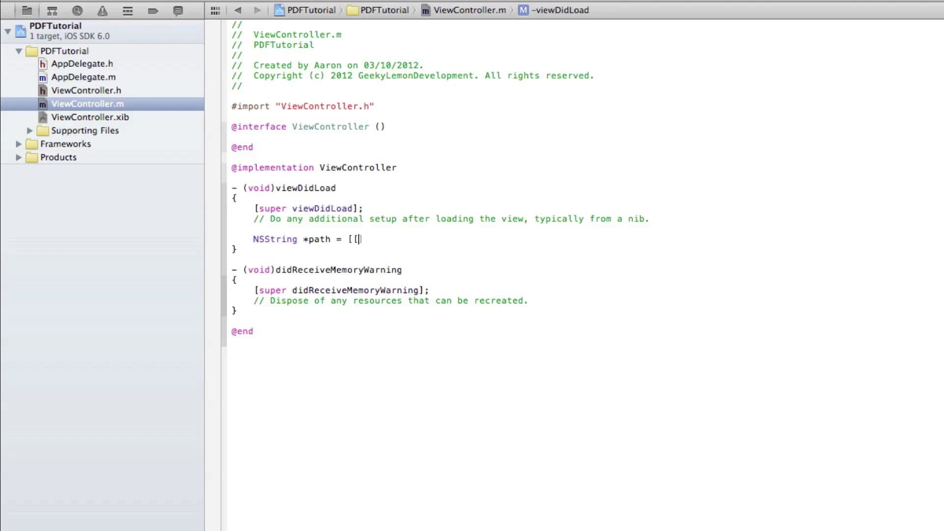
type("NSB")
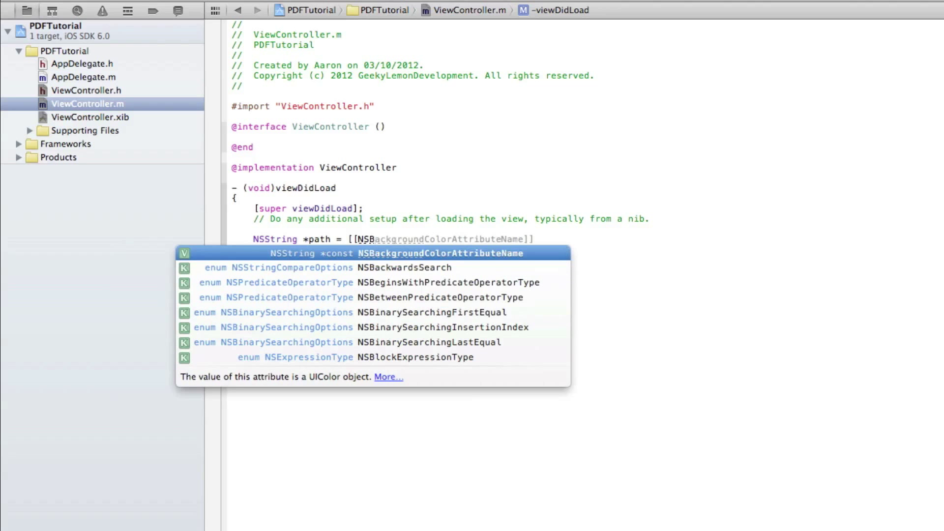
type("NSBundle")
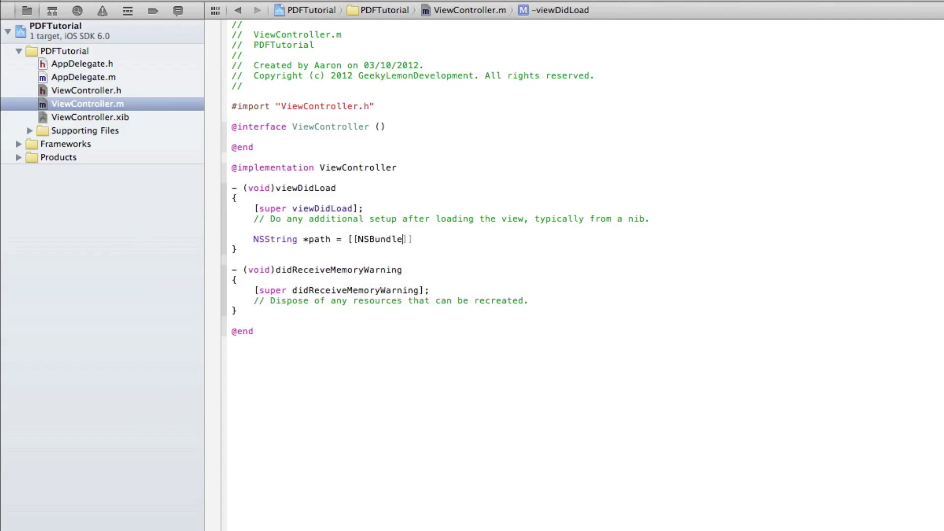
type("mainBundle")
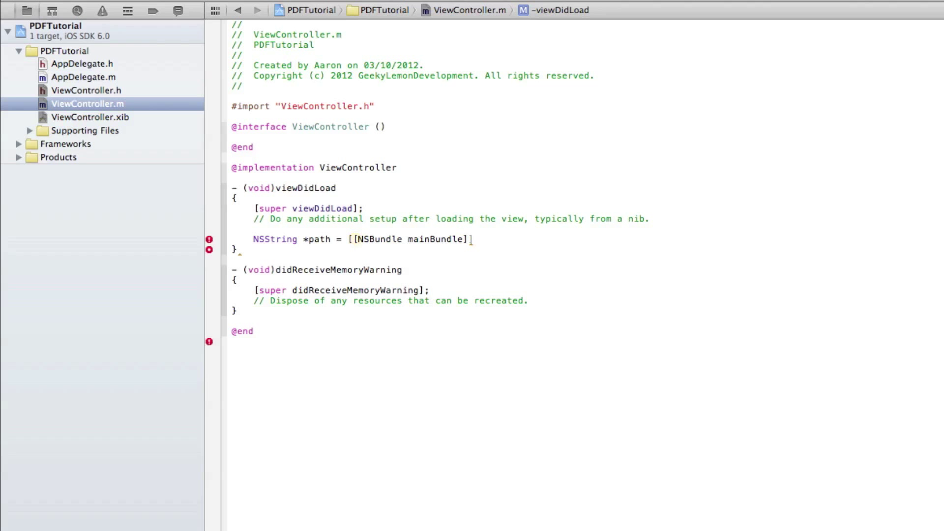
key("Backspace")
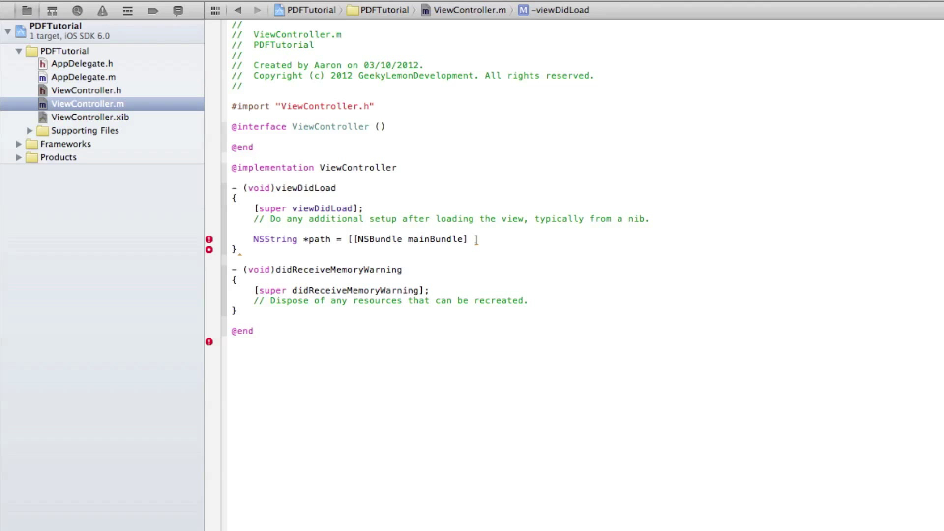
type("pathForResource:(NSString *) ofType:(NSString *")
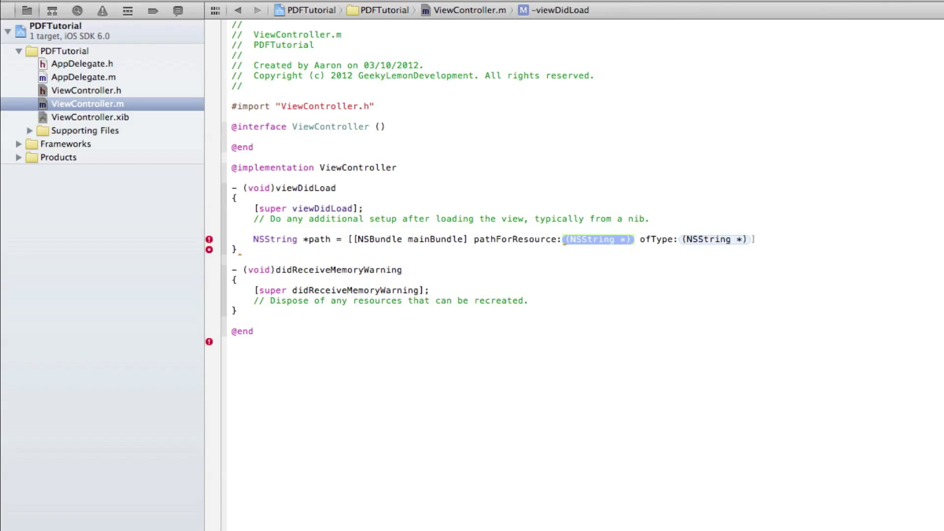
type("@\"\"")
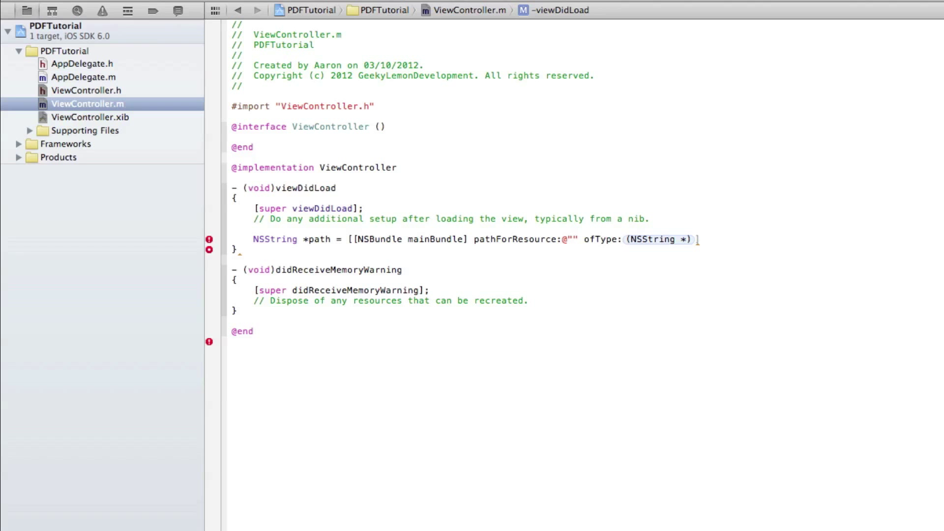
Step: Fill the ofType placeholder with @"pdf" and end the path line with a semicolon
double_click(658, 239)
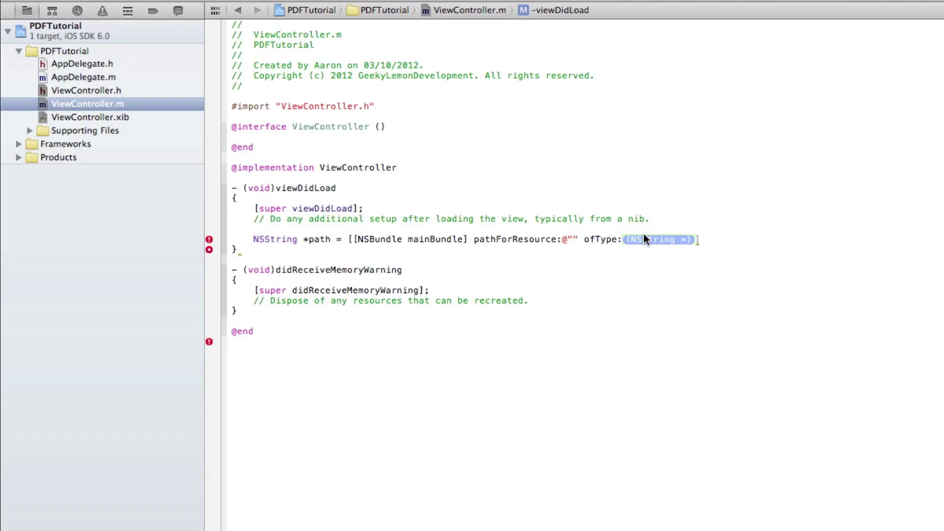
type("@\"\"")
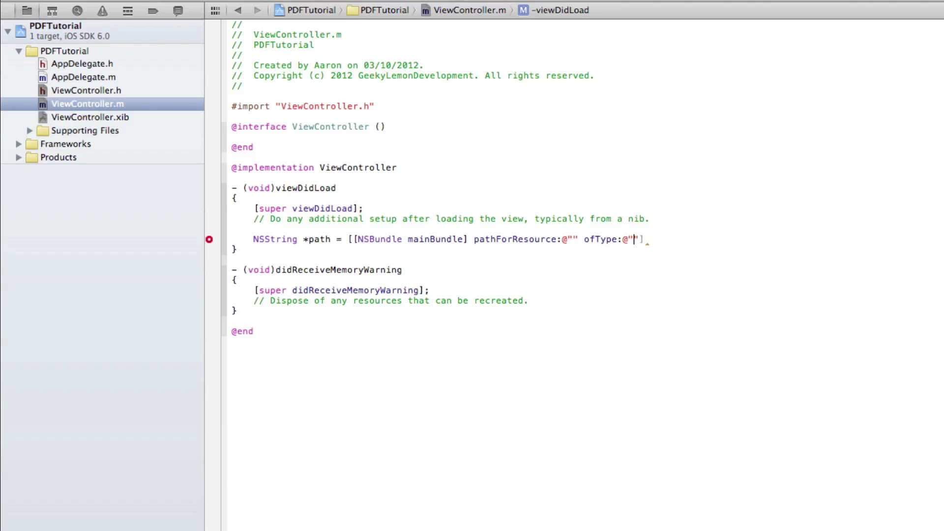
type("pdf")
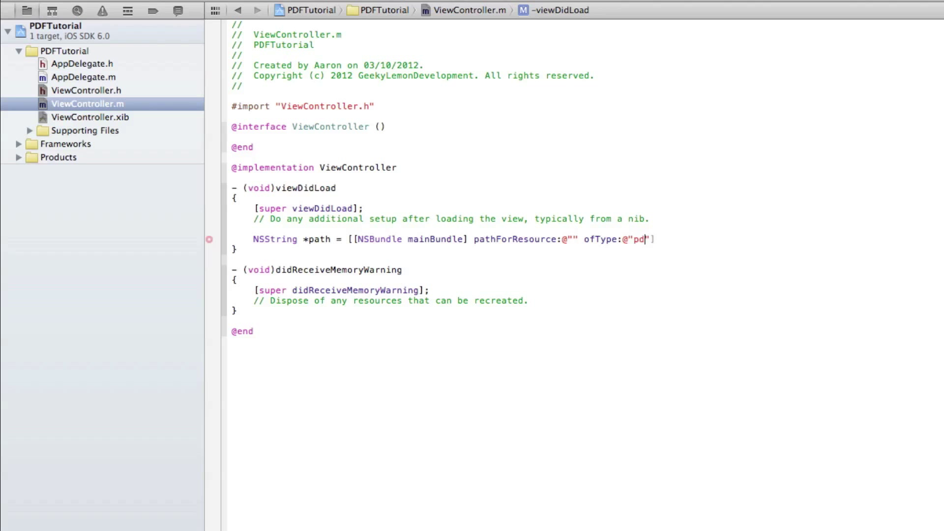
type("f")
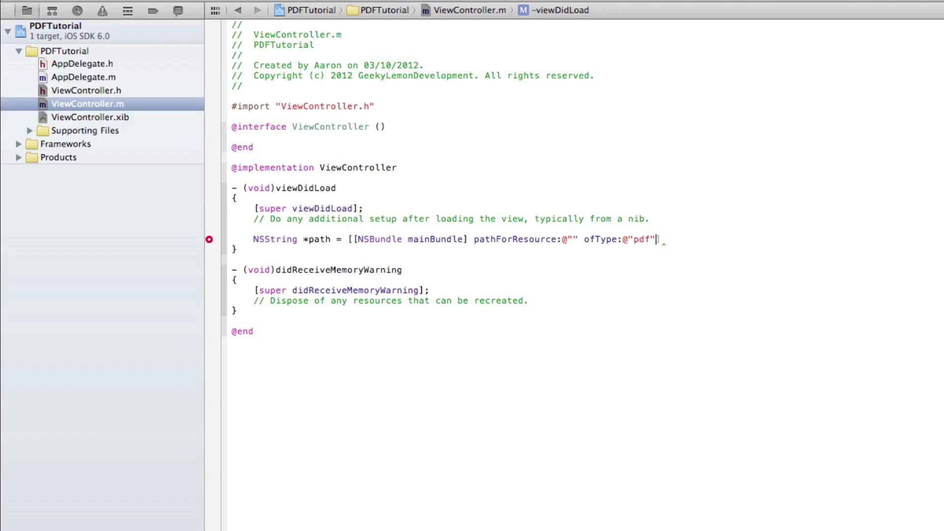
type(";")
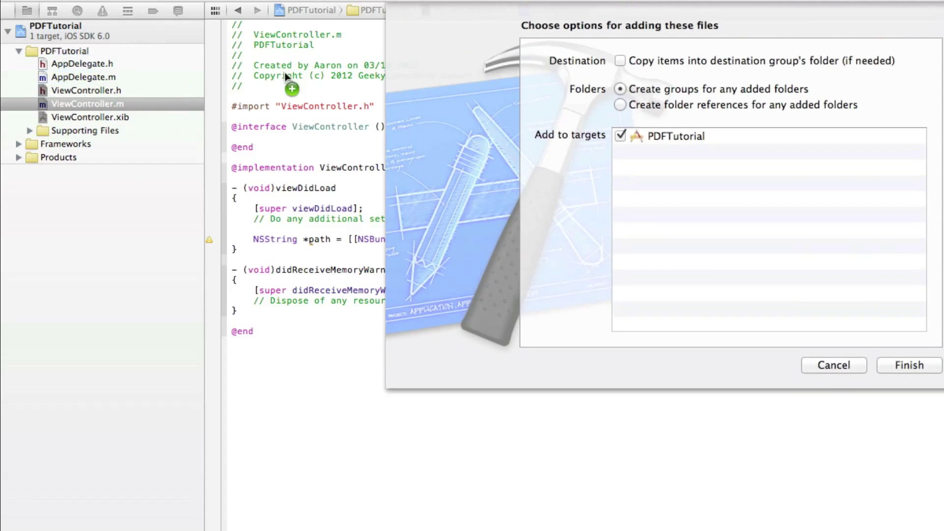
Step: Add the dragged PDF to the PDFTutorial target with 'Copy items into destination group's folder' ticked
left_click(619, 60)
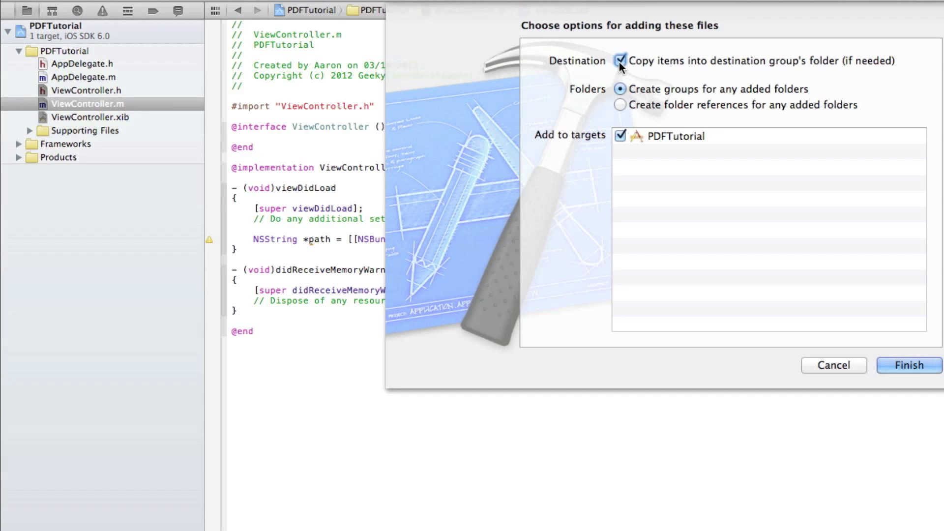
mouse_move(926, 315)
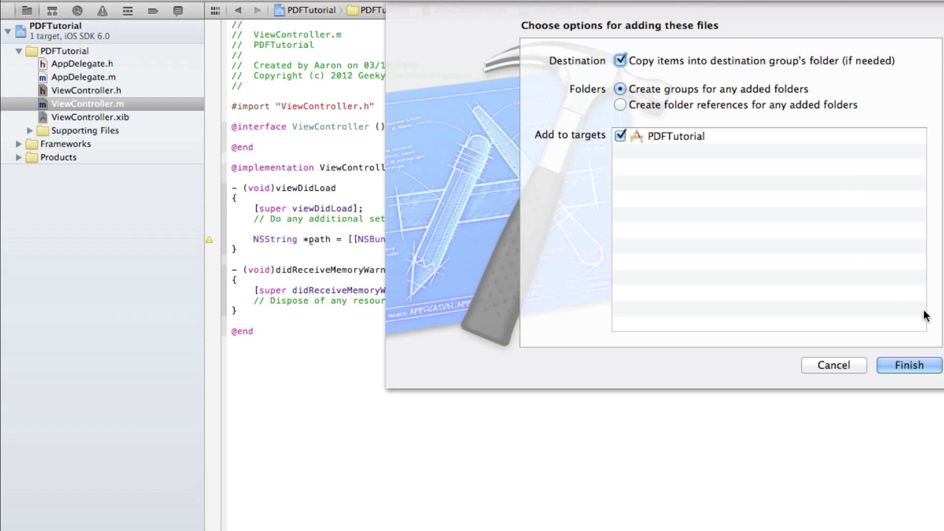
left_click(908, 365)
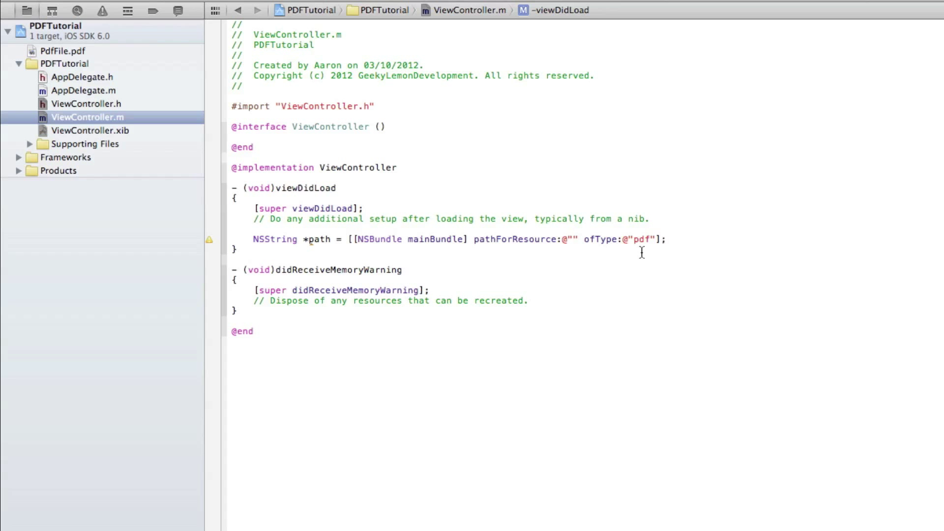
Step: Fill the empty pathForResource quotes with PdfFile and start a new line below
left_click(570, 238)
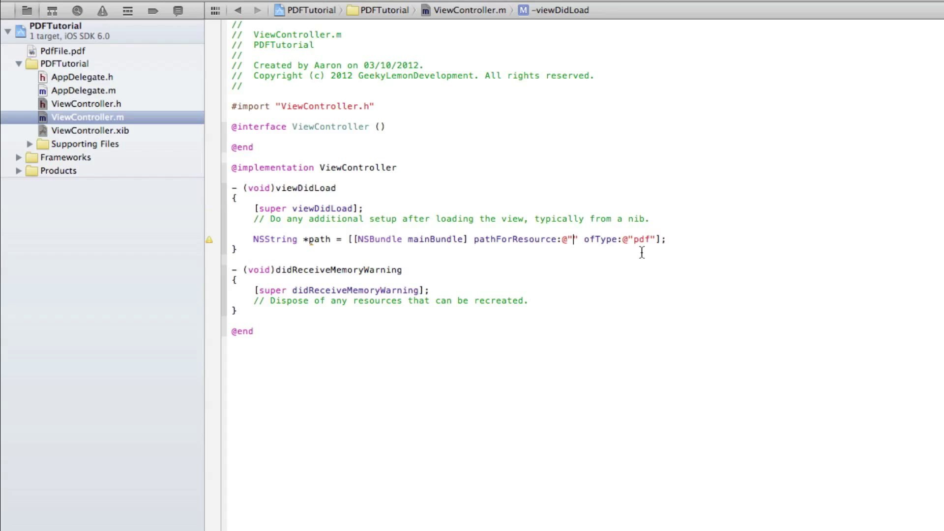
type("Pdf")
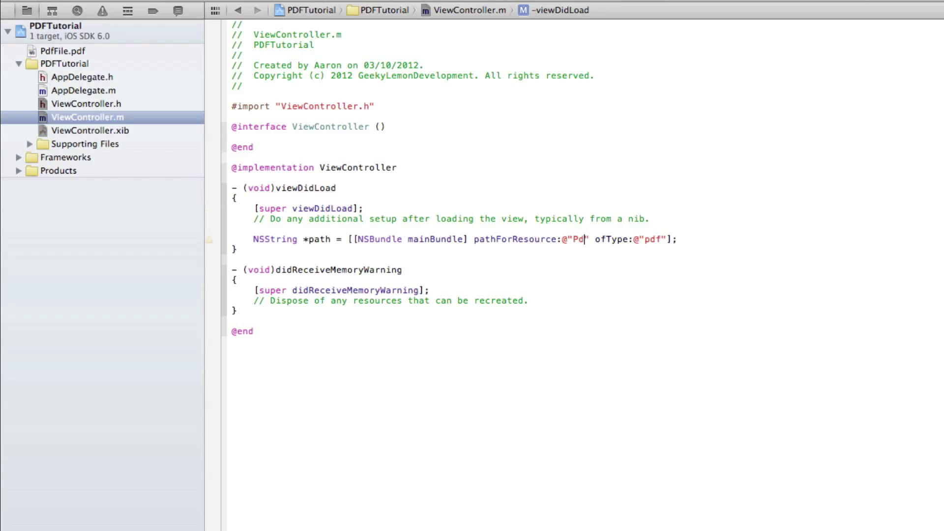
type("File")
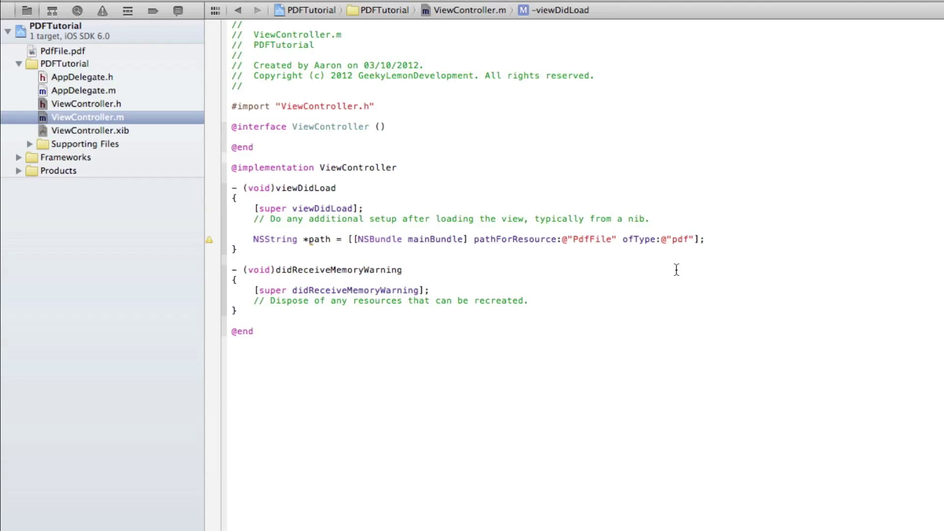
key("Return")
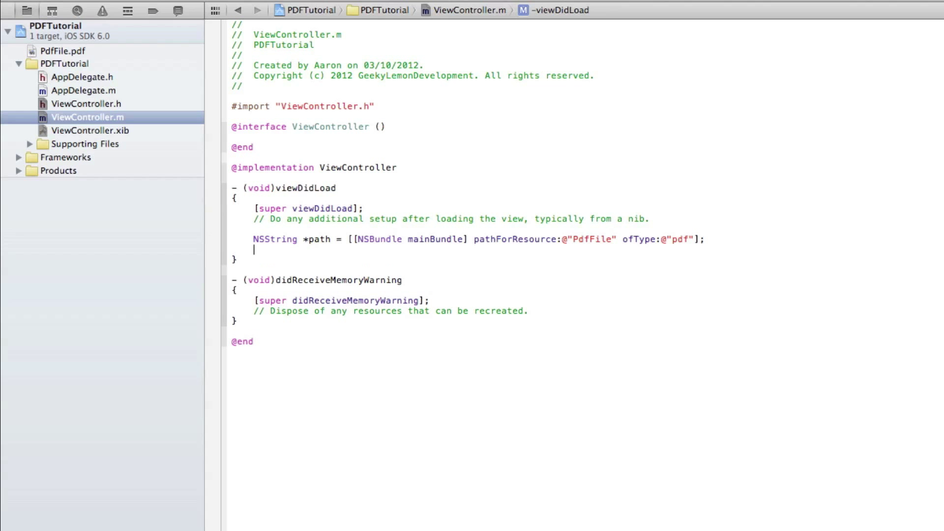
Step: Write NSURL *url = [NSURL fileURLWithPath:path]; on the new line
type("N")
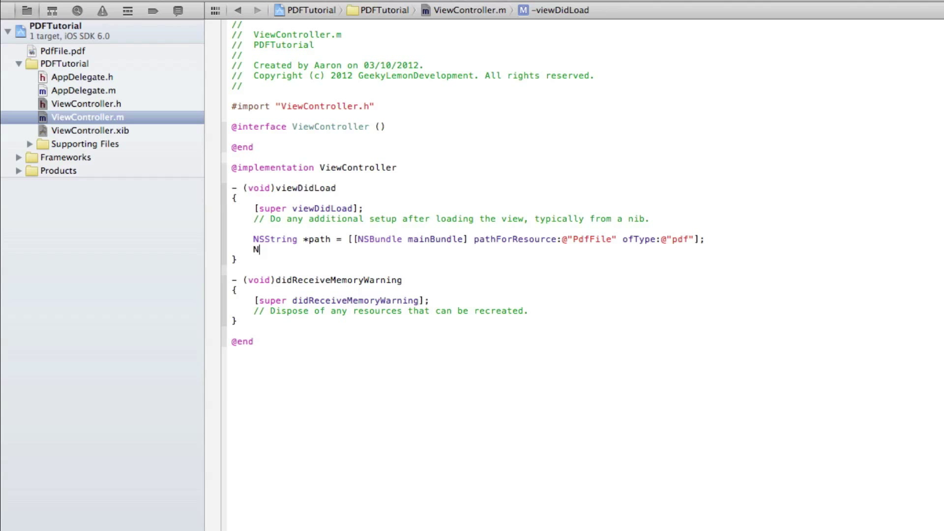
type("SURL")
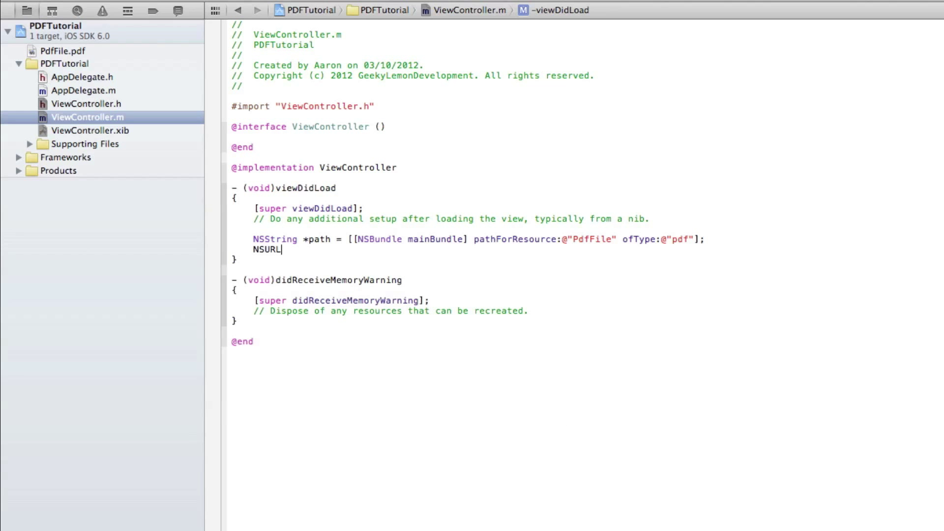
type("*")
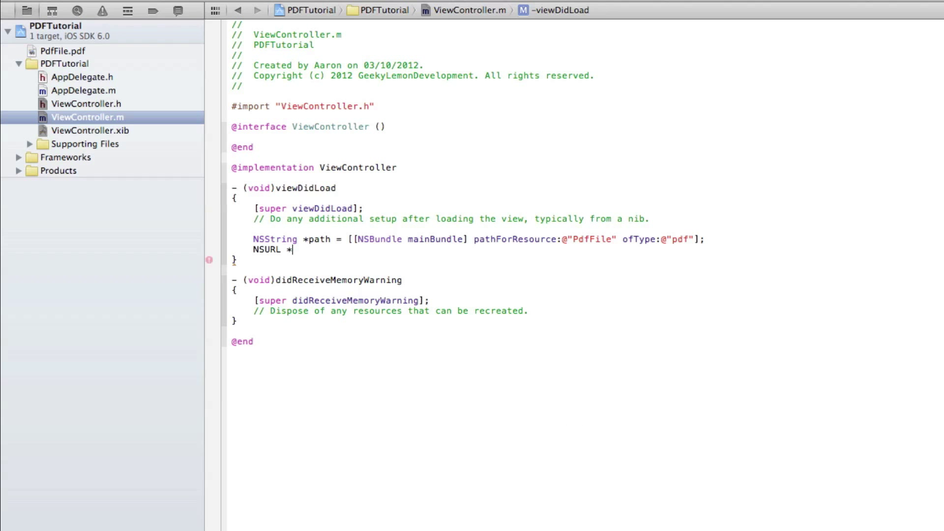
type("url")
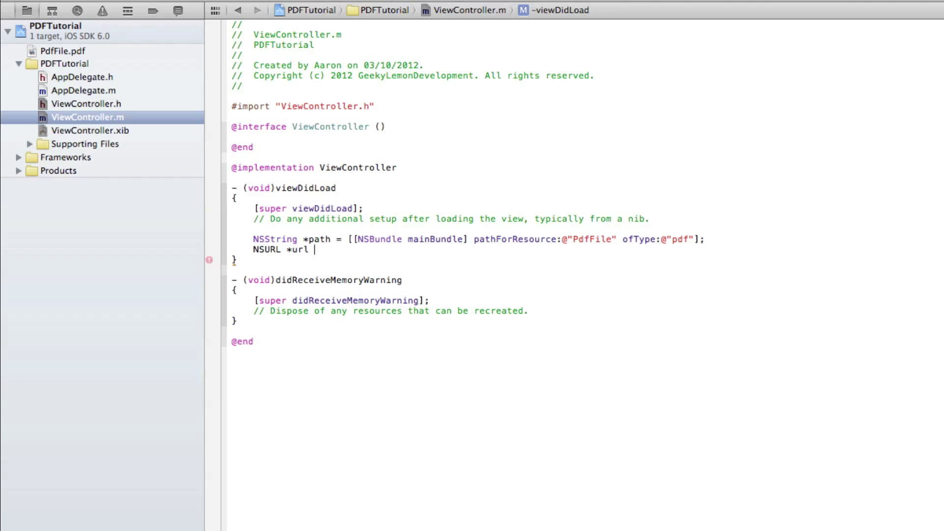
type("= [")
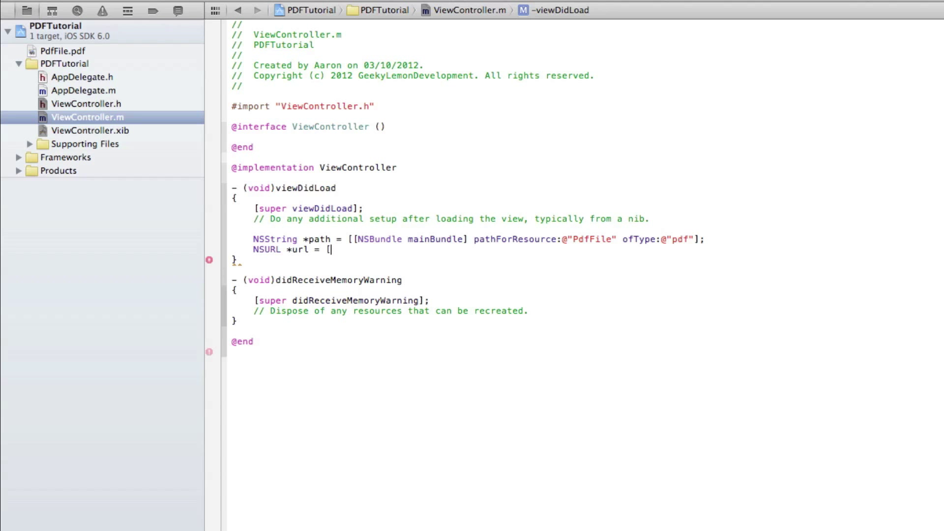
type("NSURL")
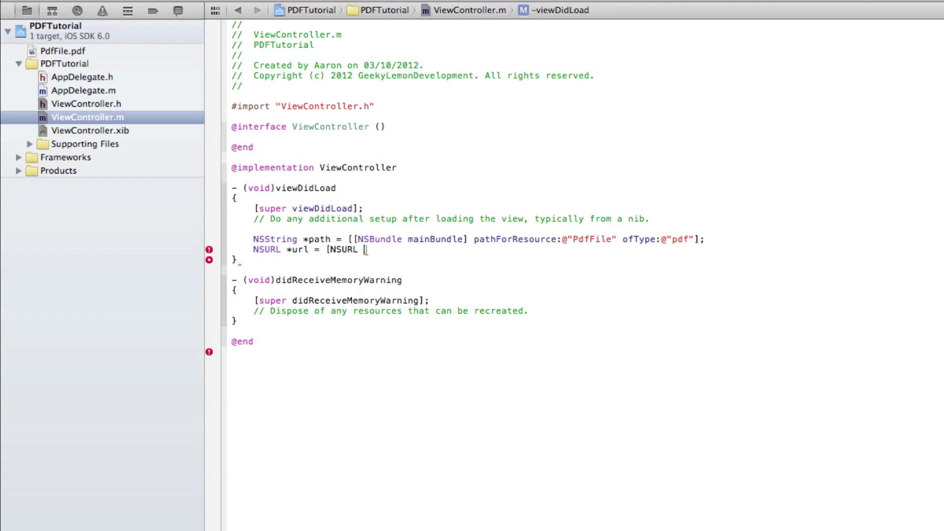
type("fileURLWithPath:")
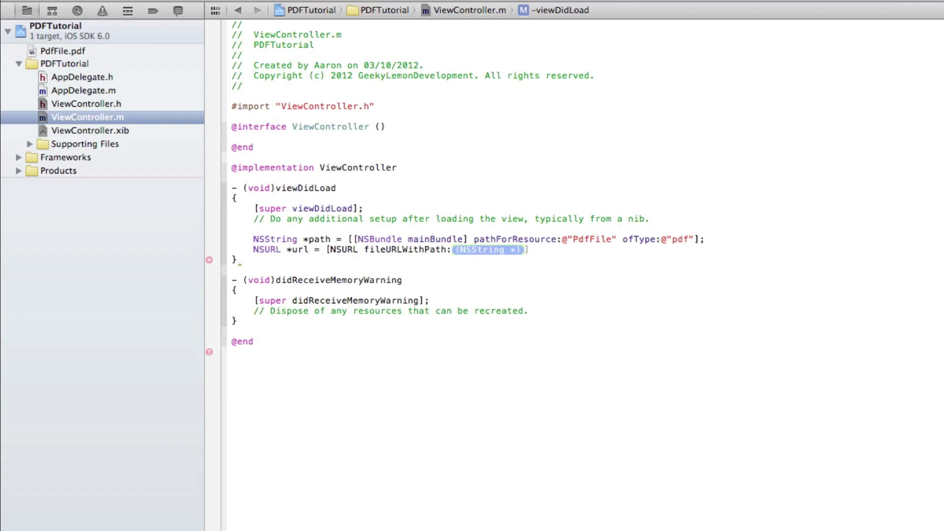
type("path")
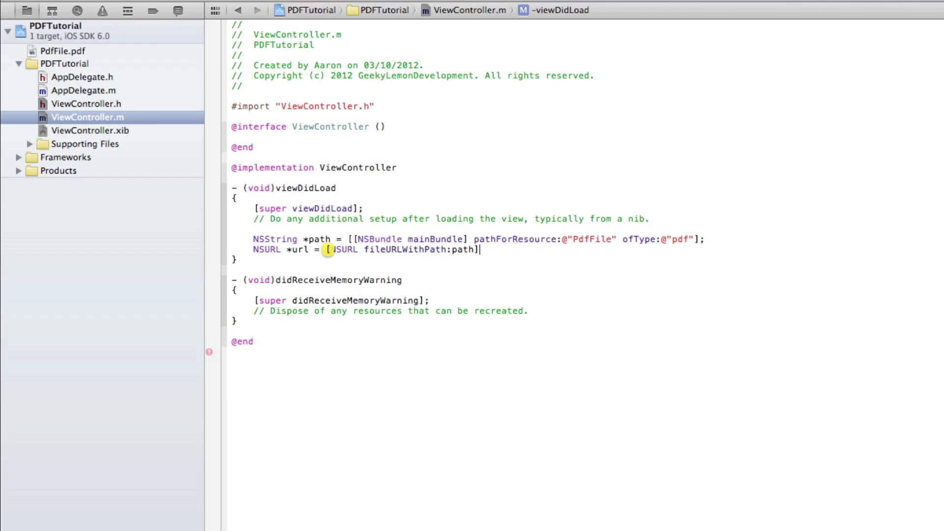
type(";")
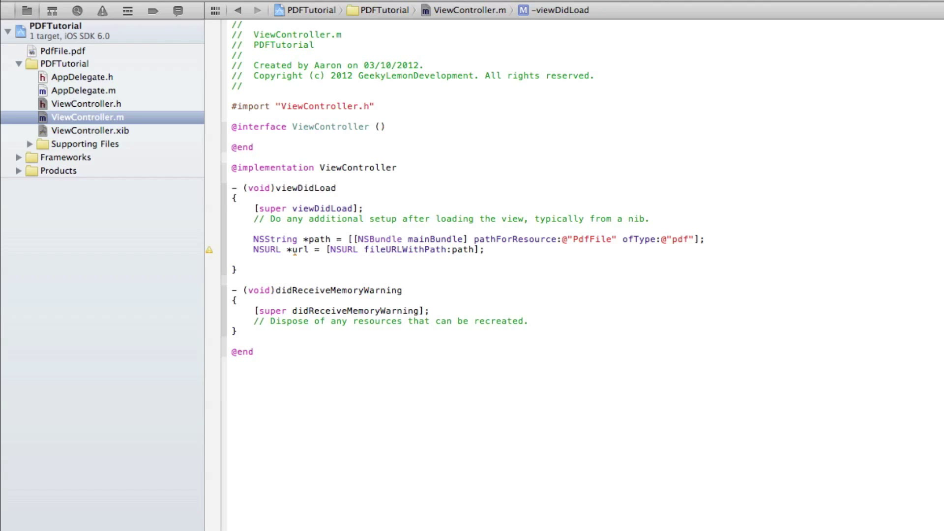
Step: Write NSURLRequest *request = [NSURLRequest requestWithURL:url]; and move to the empty line below
type("NSURLRequest")
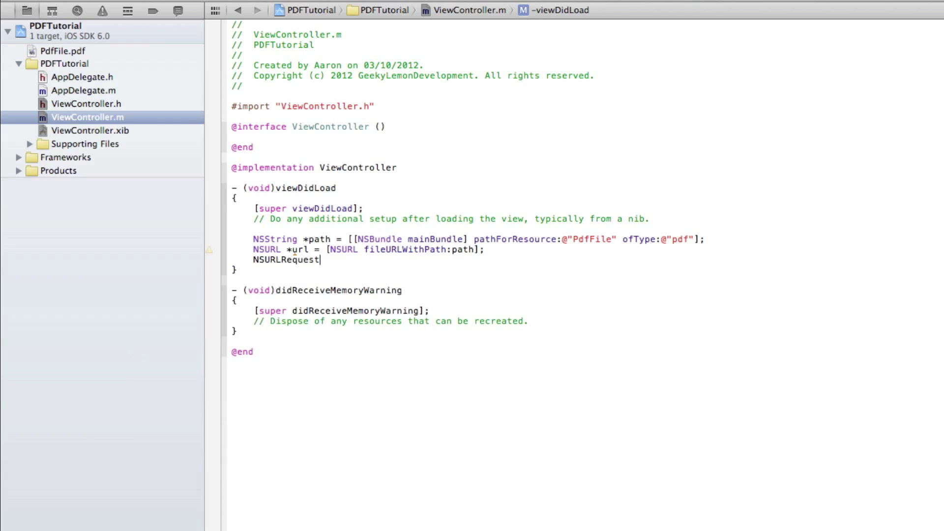
type("*reques")
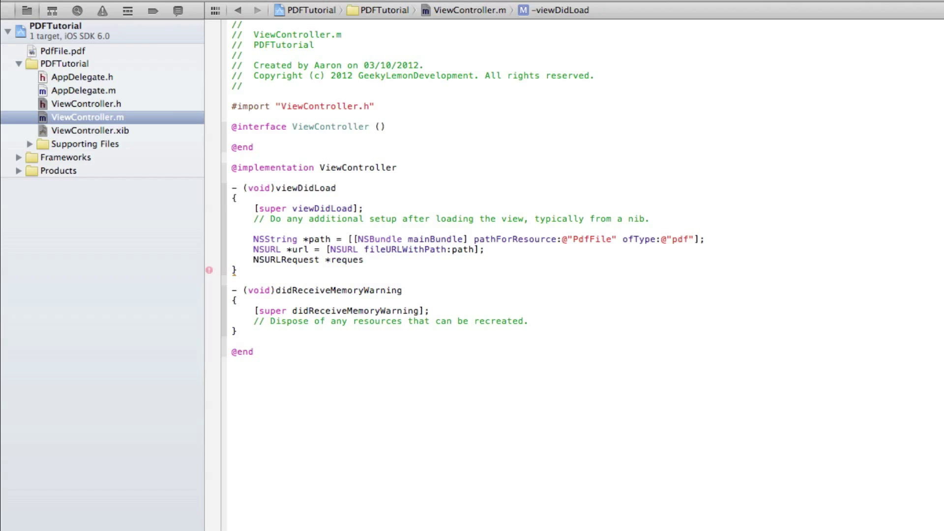
type("t = [")
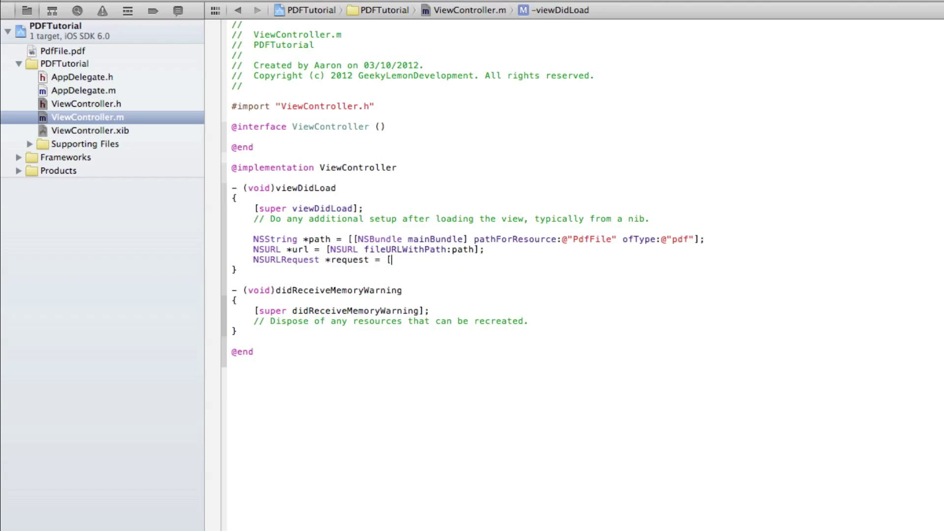
type("NSURLR")
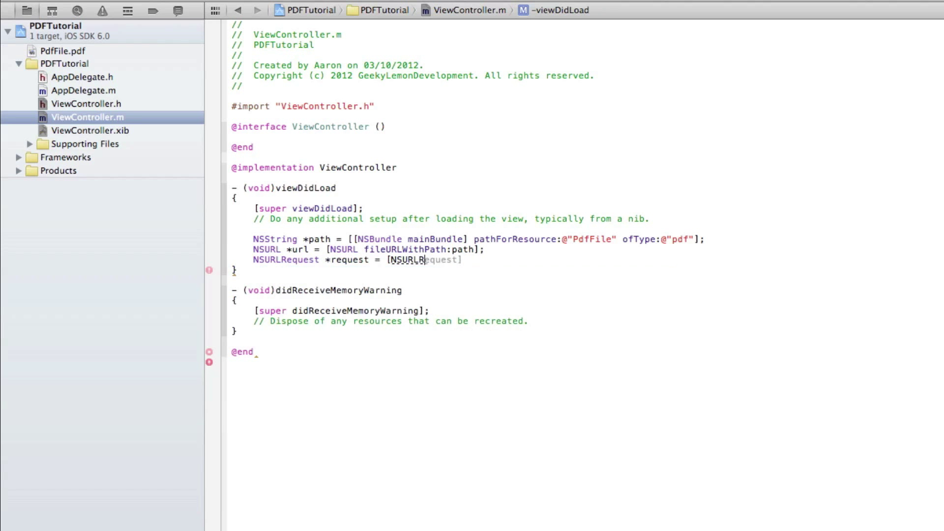
type("equest requestWithURL:")
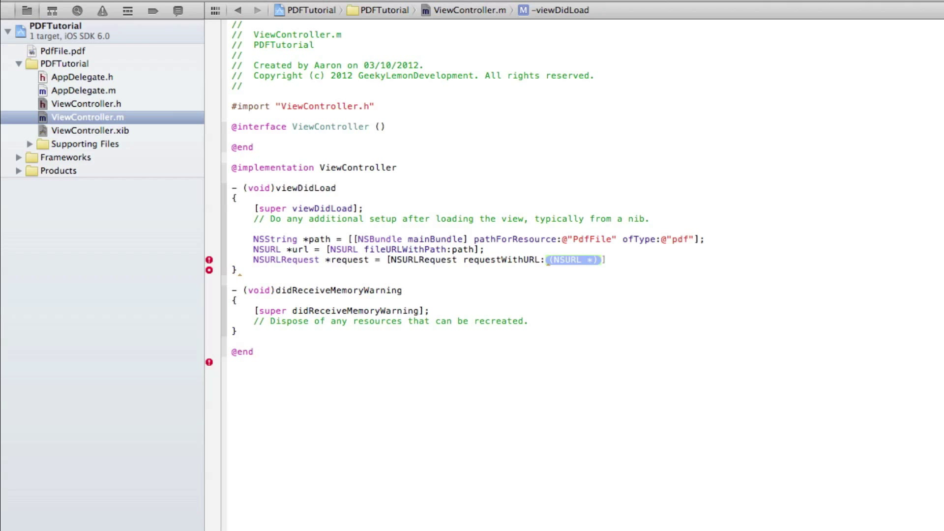
type("url")
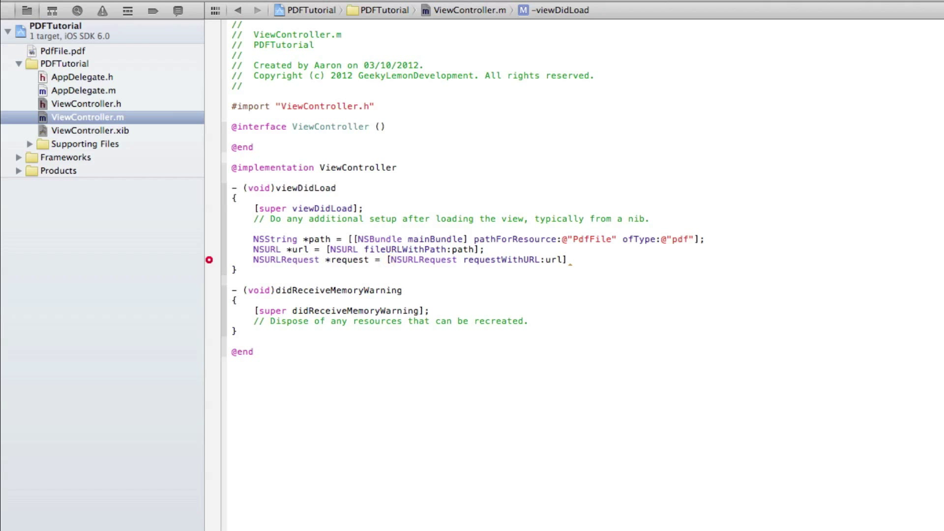
type(";")
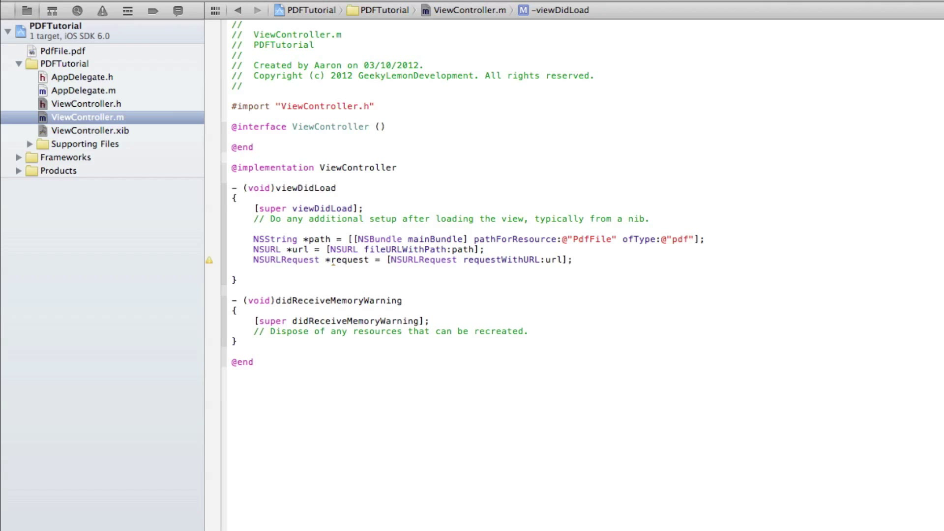
left_click(252, 269)
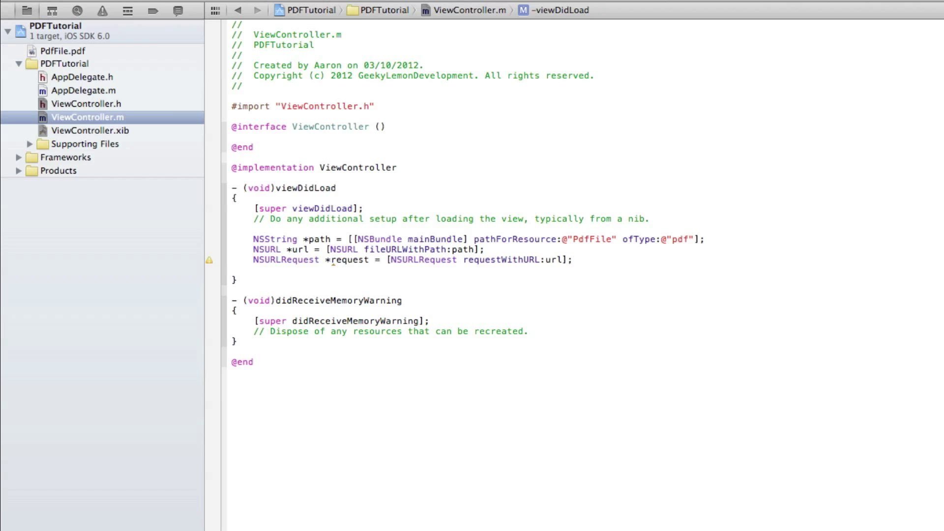
Step: Write [Webview loadRequest:request]; using the loadRequest: completion, then begin the next call
type("[")
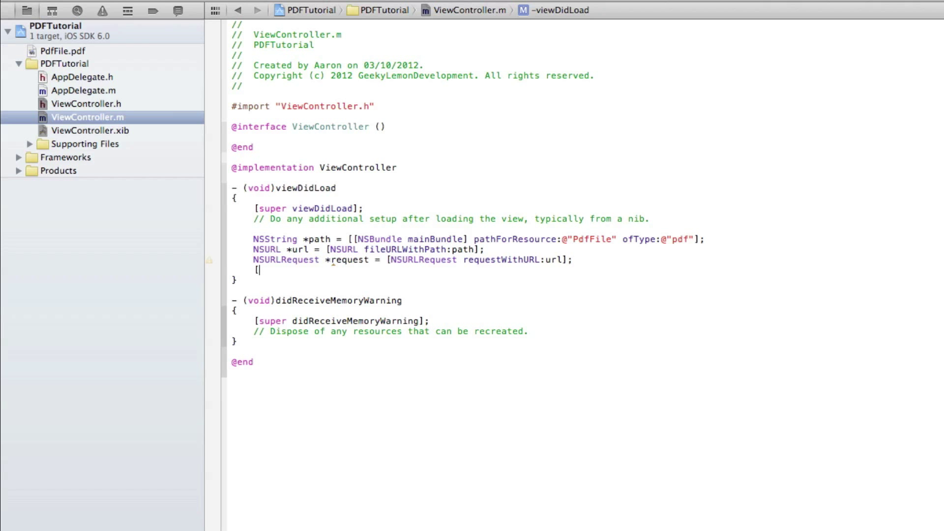
type("We")
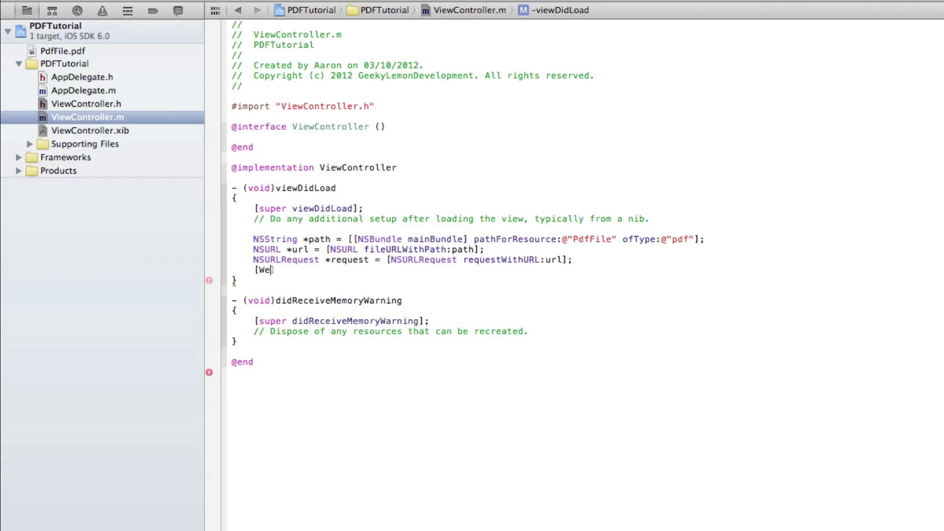
type("bview")
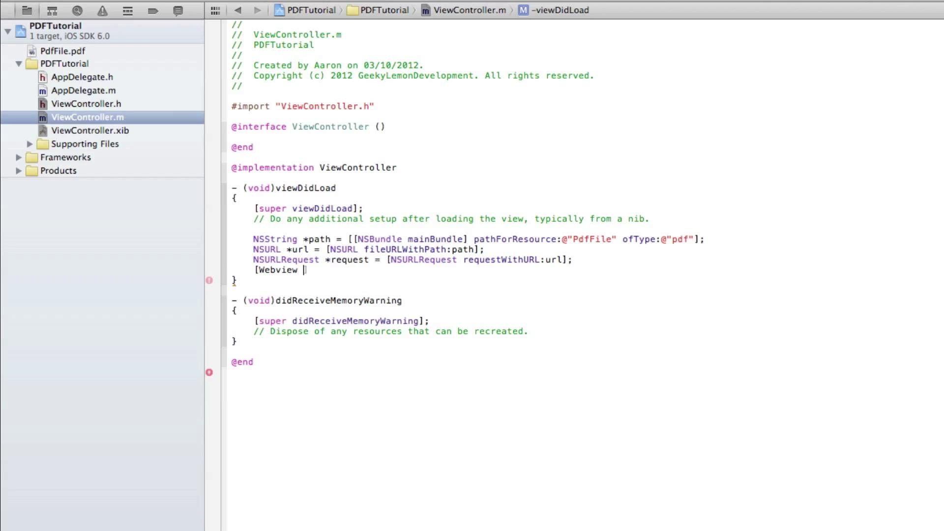
type("load")
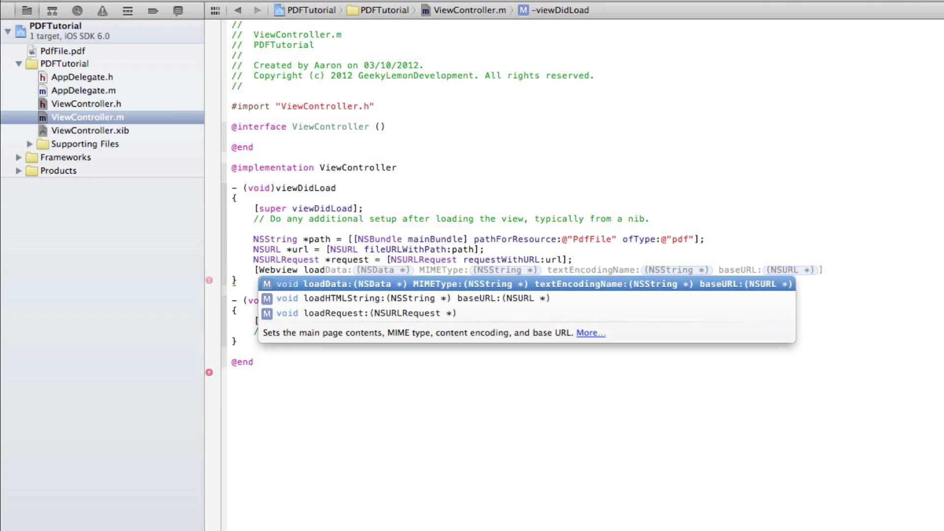
left_click(361, 312)
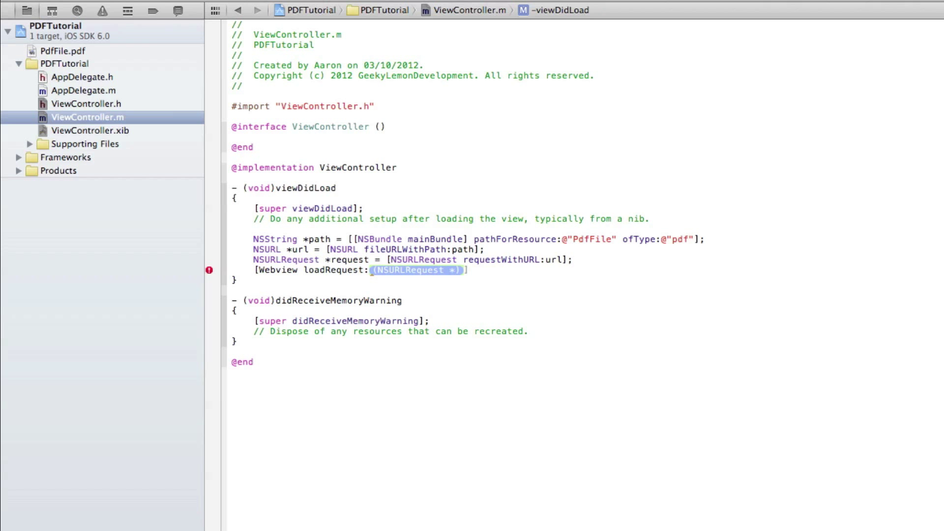
type("request")
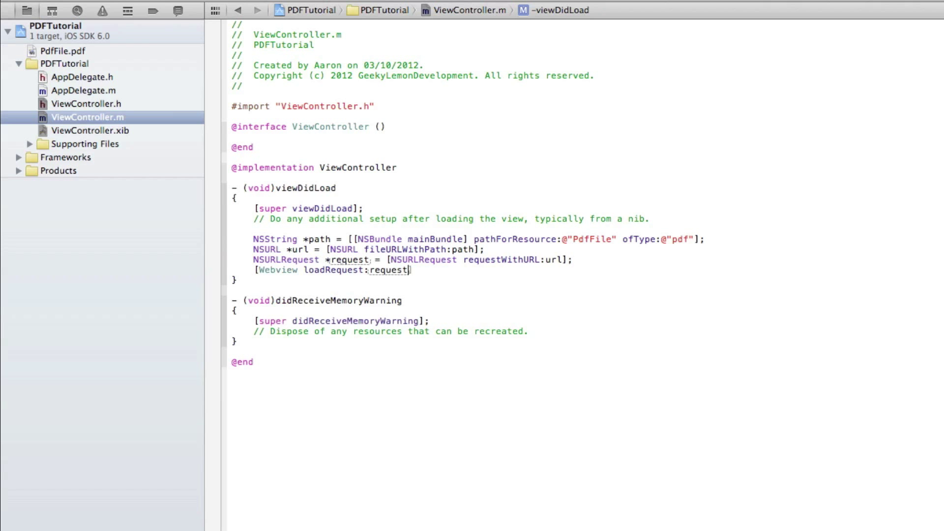
left_click(209, 270)
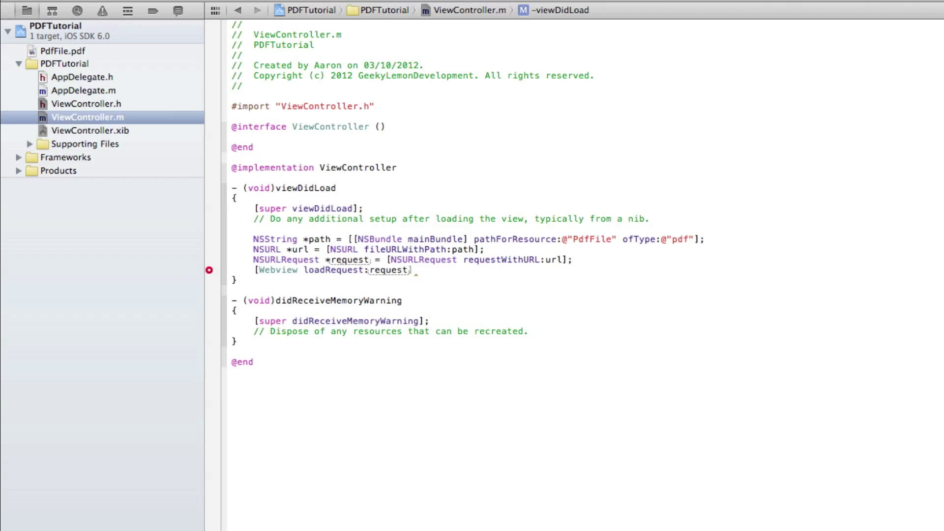
type(";")
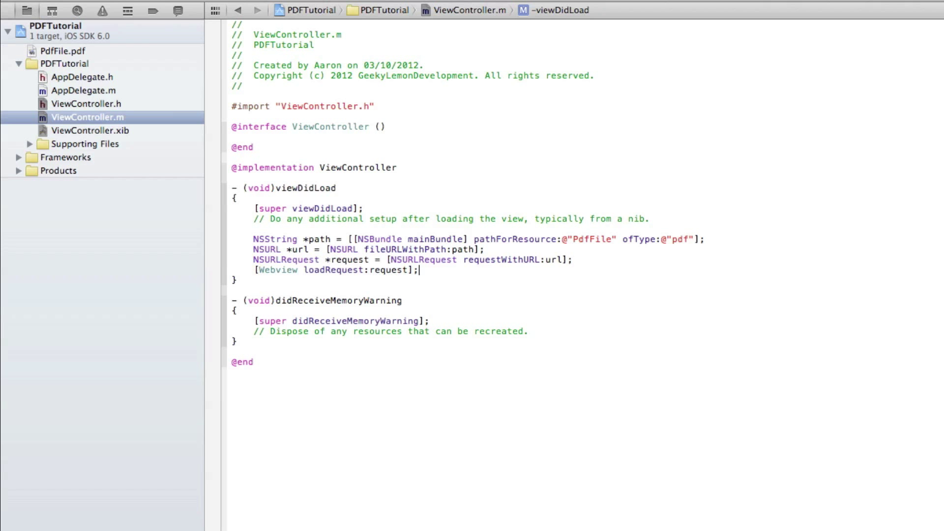
type("[")
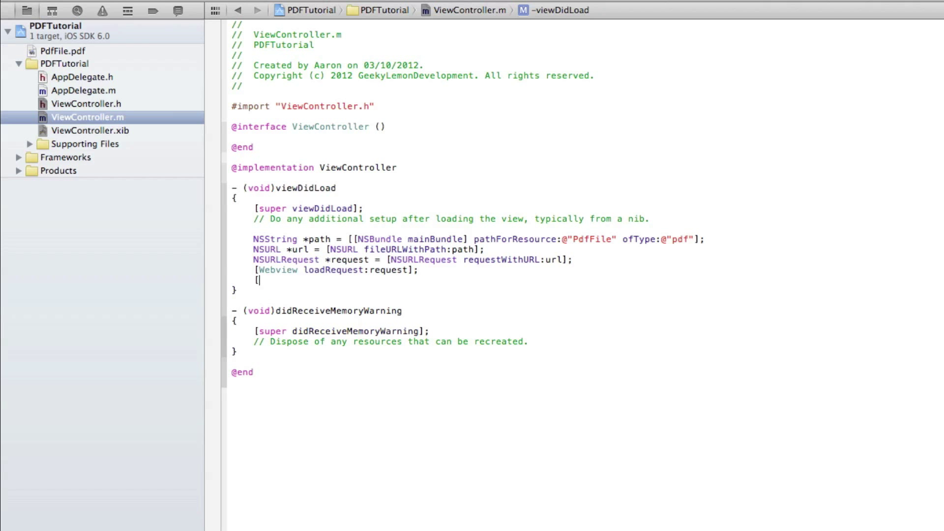
Step: Complete the line as [Webview setScalesPageToFit:YES]; via code completion
type("Webview")
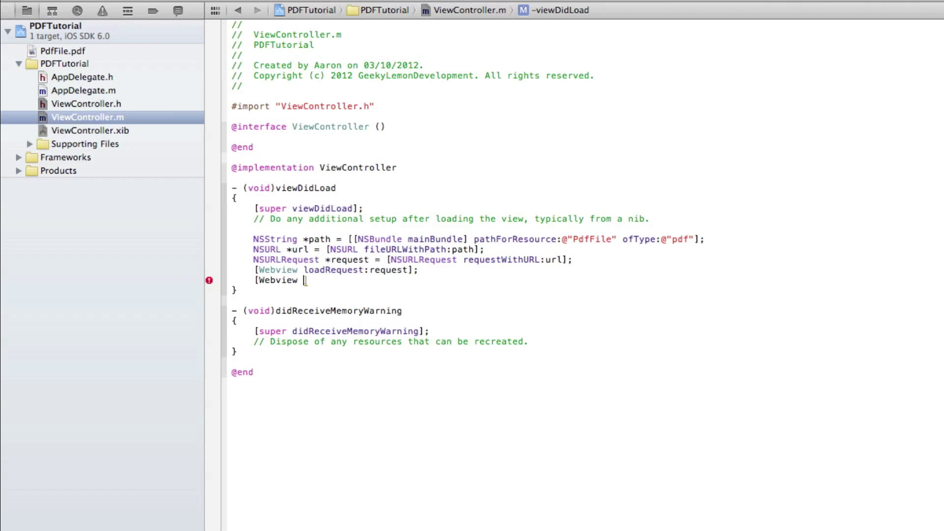
type("setScalesPageToFit:")
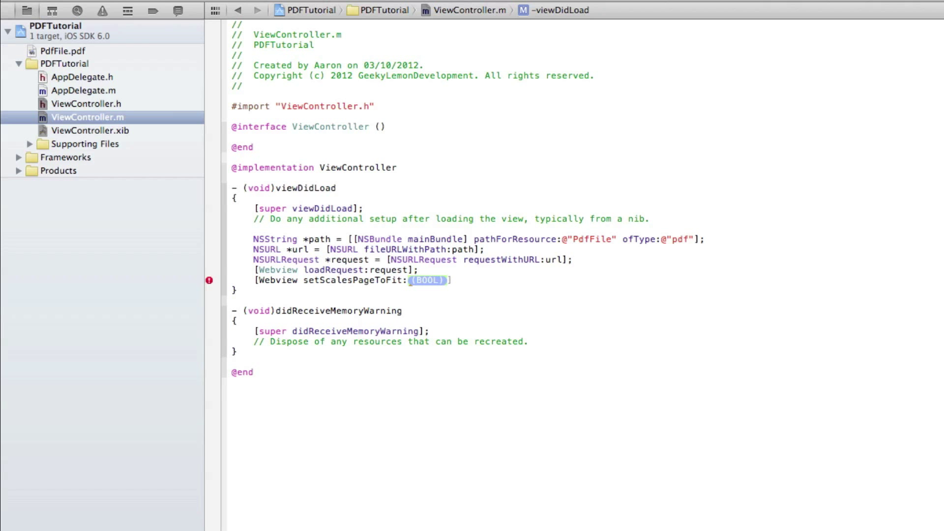
type("YES")
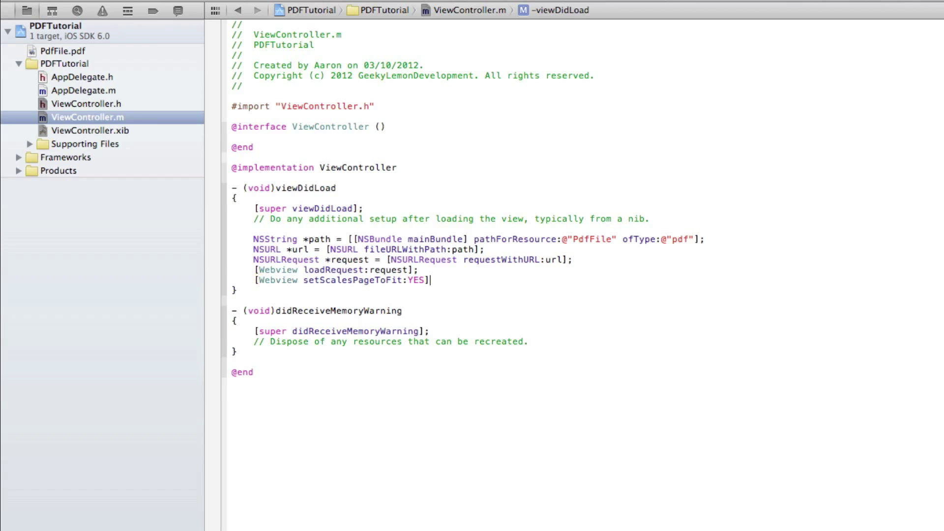
type(";")
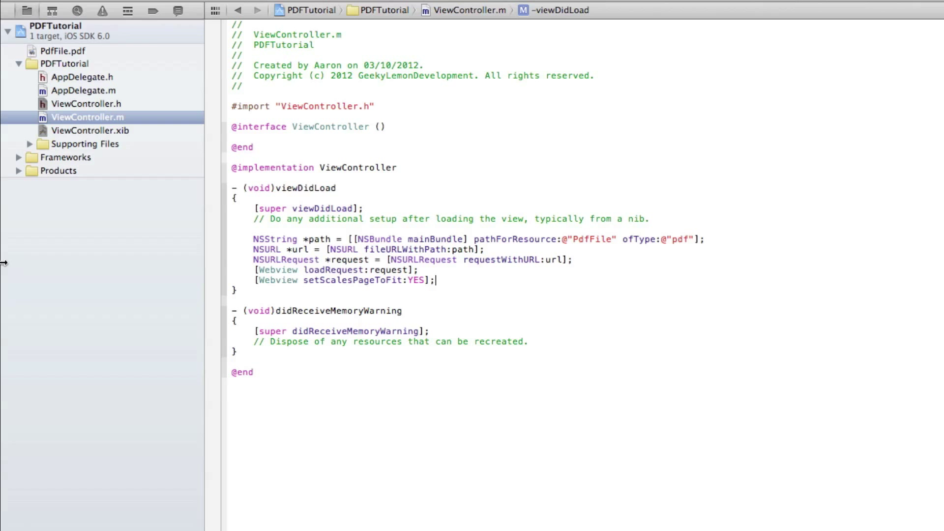
mouse_move(118, 131)
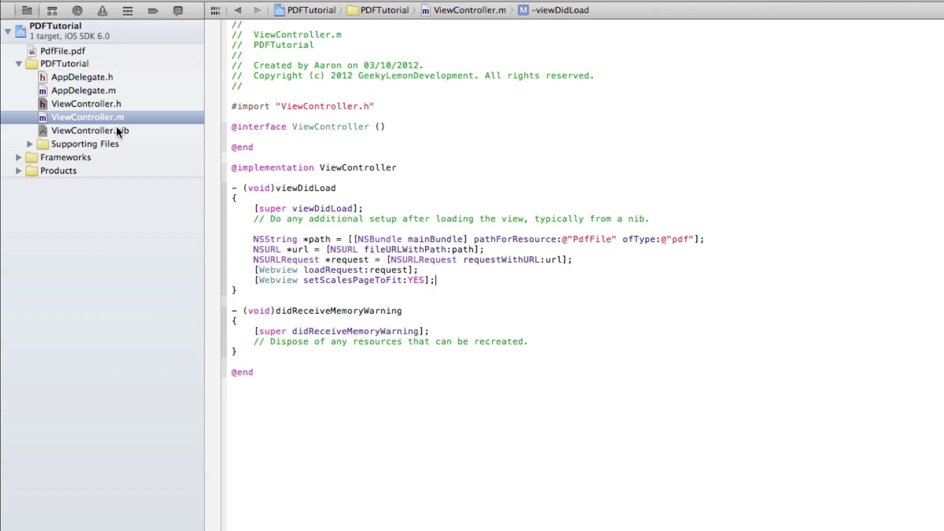
mouse_move(163, 182)
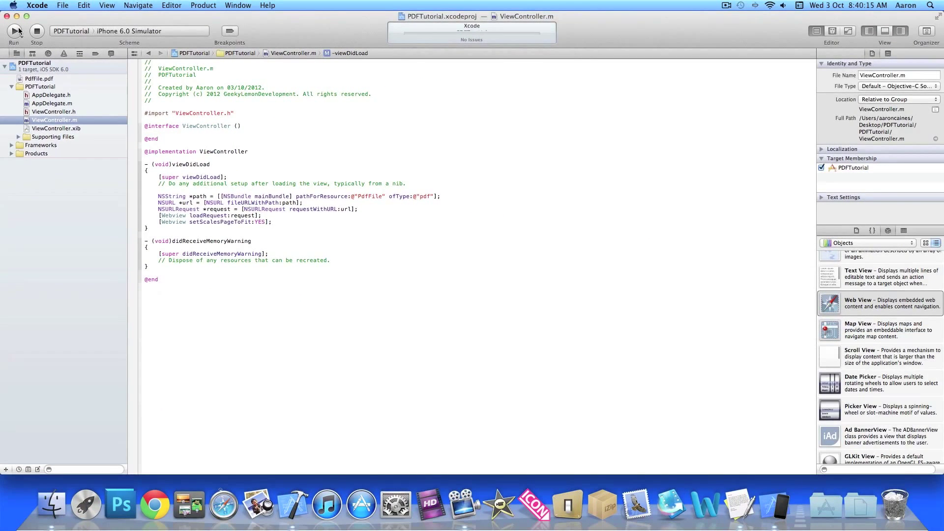
Step: Launch PDFTutorial in the iPhone 6.0 Simulator and scroll between page 1 and page 2 of the PDF
left_click(13, 30)
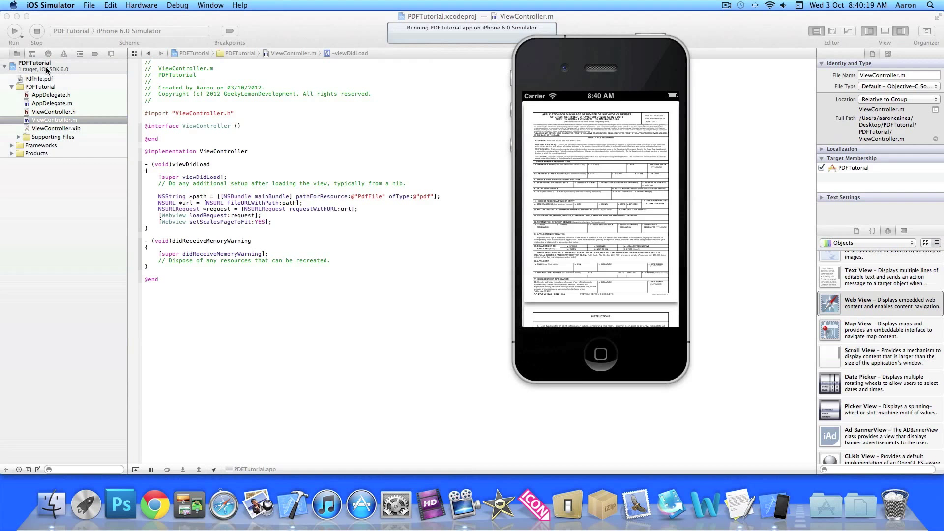
scroll("down", 3)
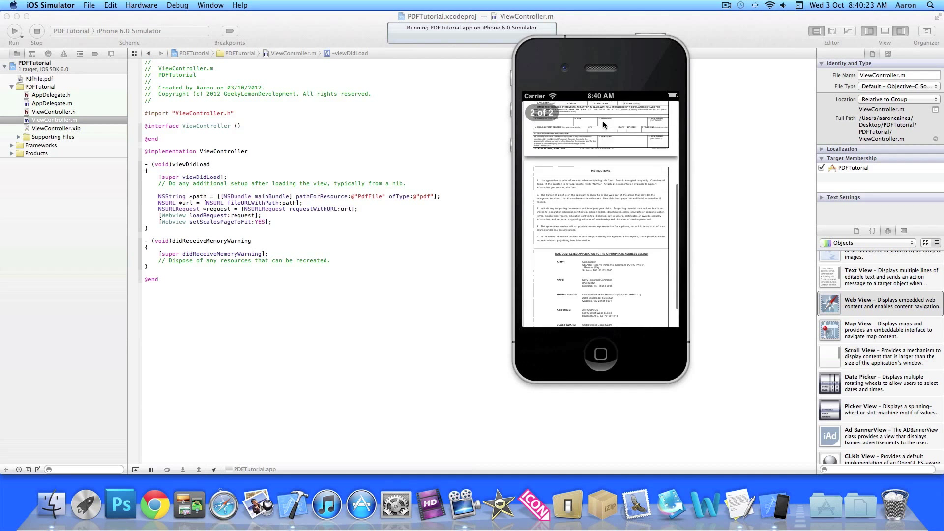
scroll("up", 3)
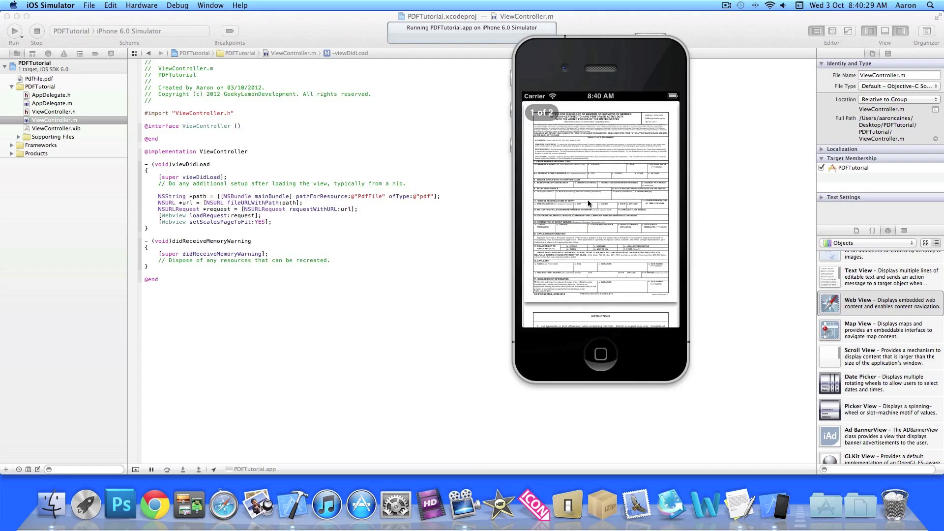
scroll("down", 3)
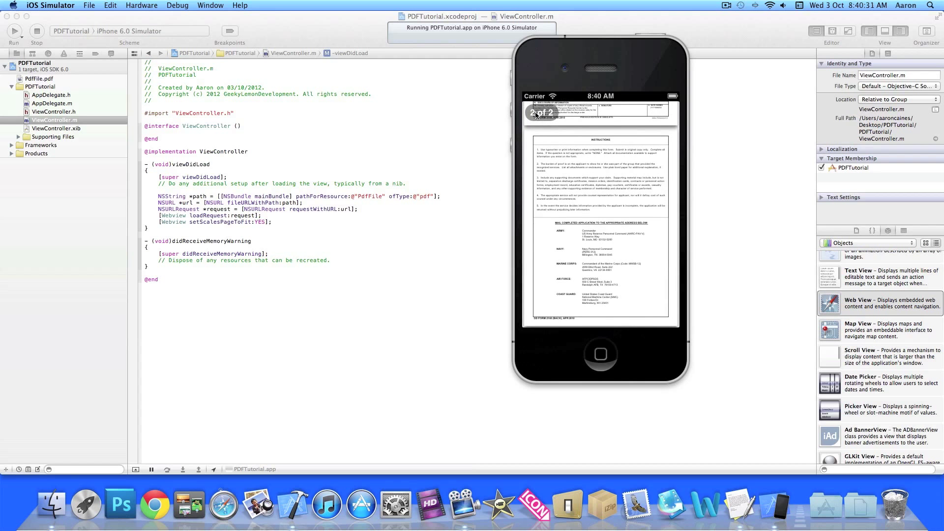